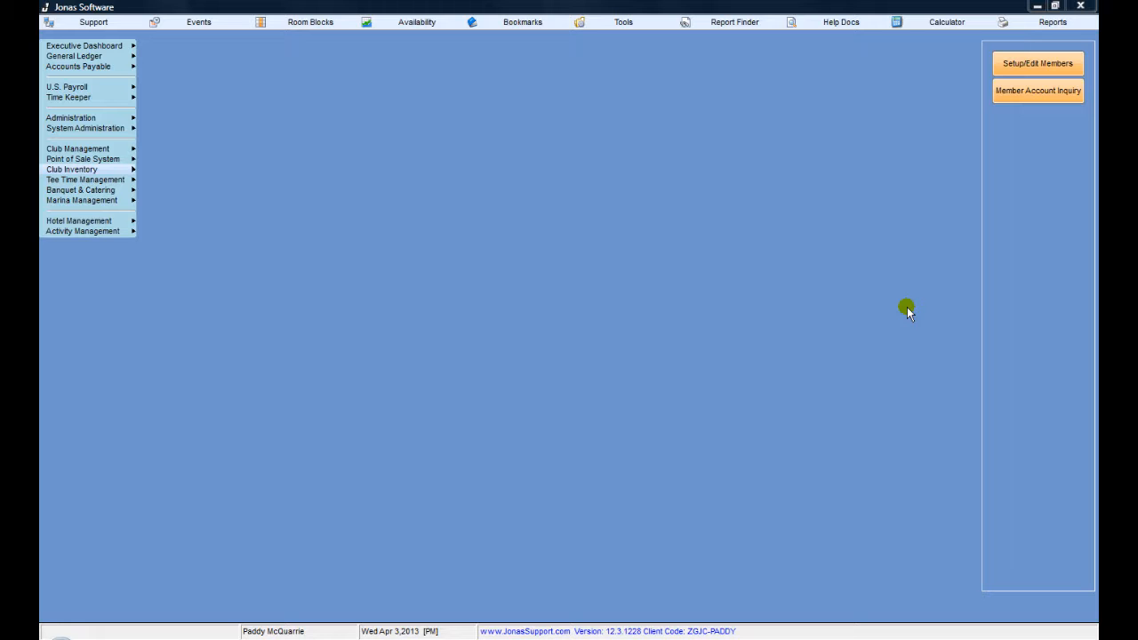
pyautogui.moveTo(158, 202)
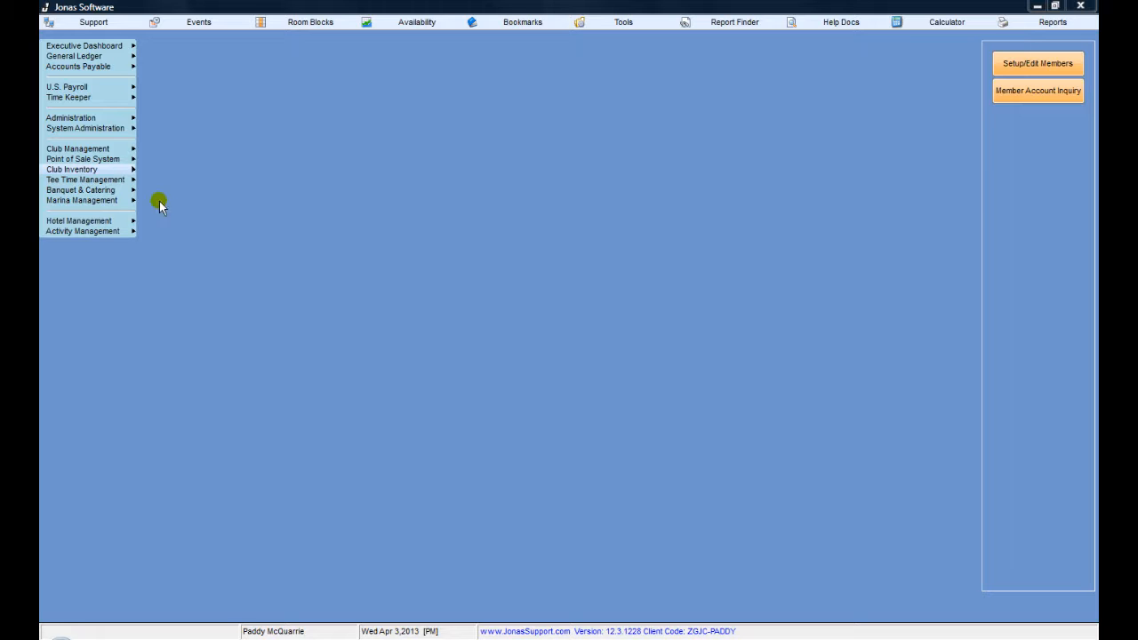
# Step: Start a new inventory snapshot from the Club Inventory count functions
pyautogui.click(72, 169)
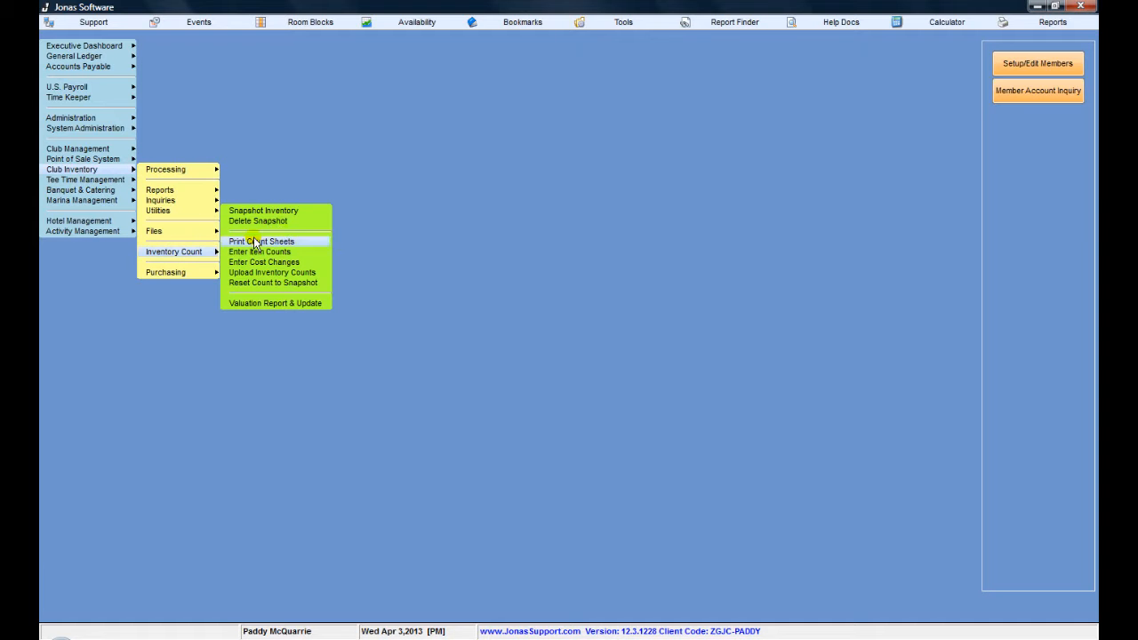
pyautogui.click(263, 210)
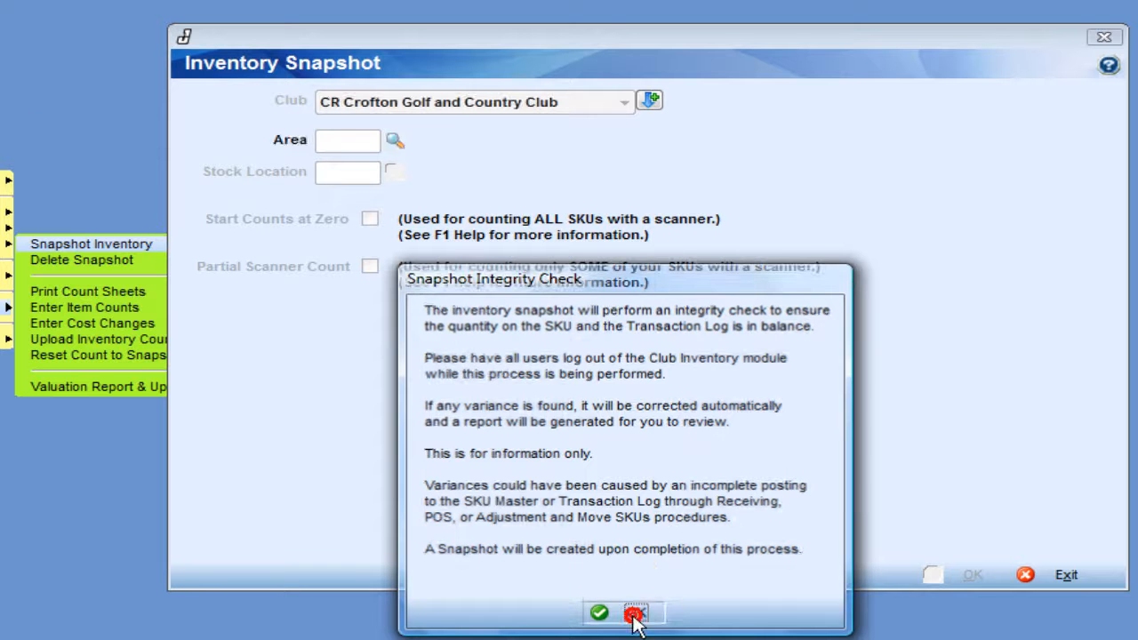
# Step: Run the snapshot for area PS, location MAIN with counts starting at zero and confirm completion
pyautogui.click(632, 613)
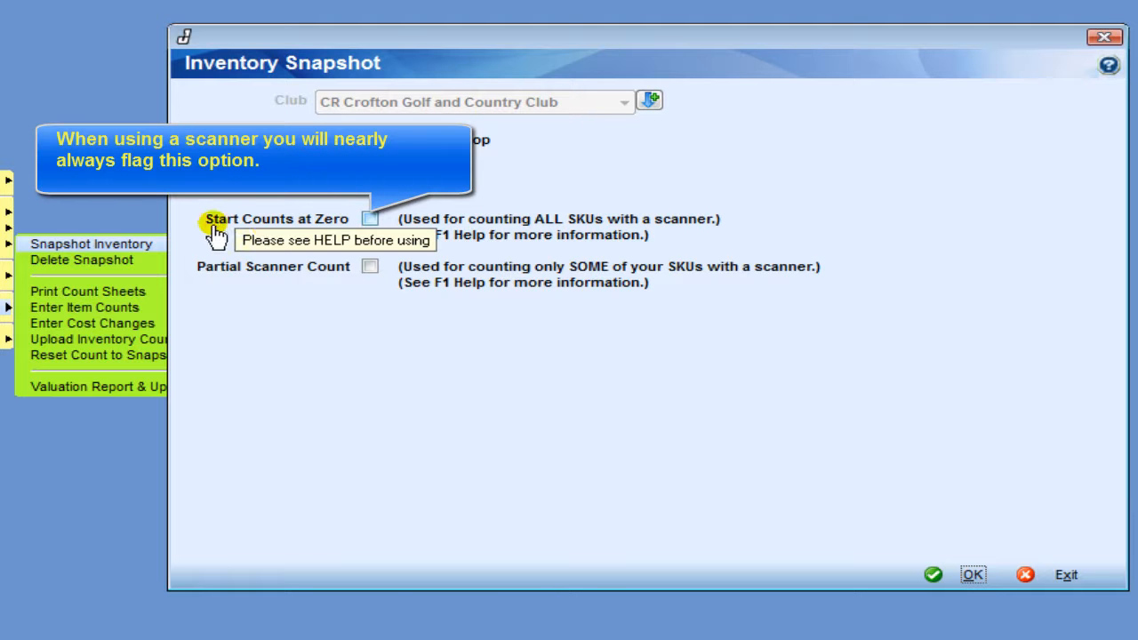
pyautogui.click(369, 219)
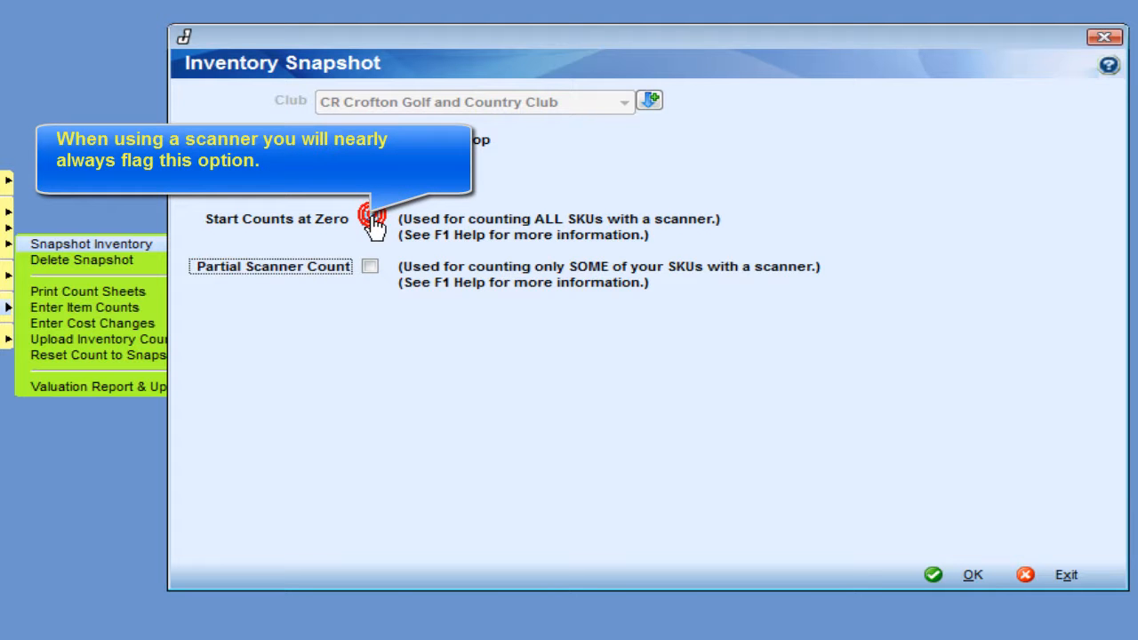
pyautogui.click(370, 219)
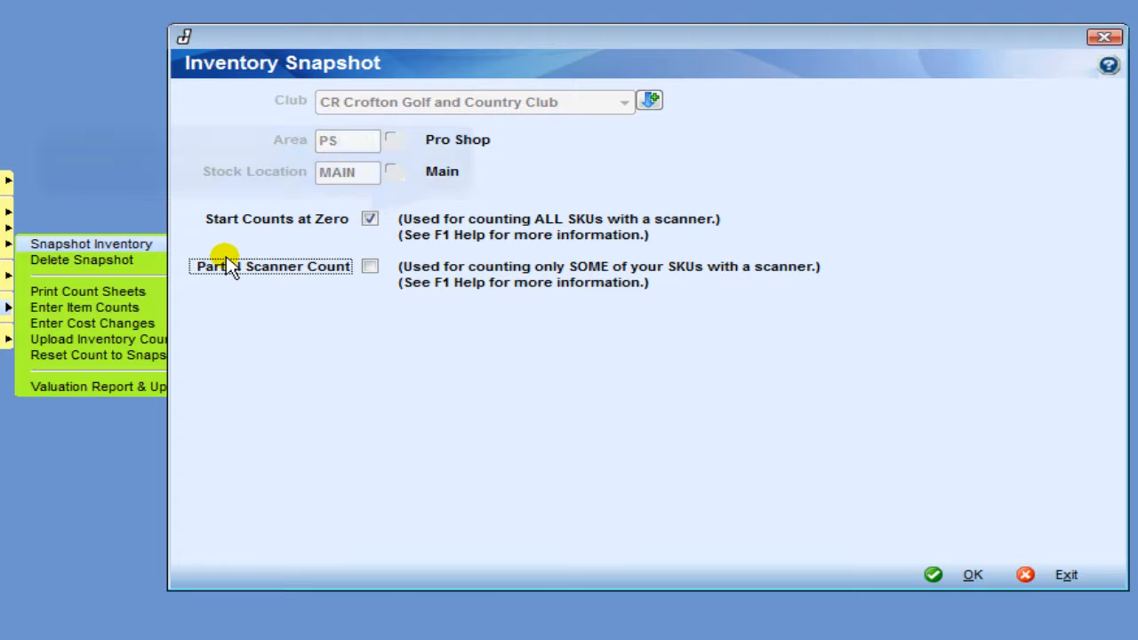
pyautogui.moveTo(270, 267)
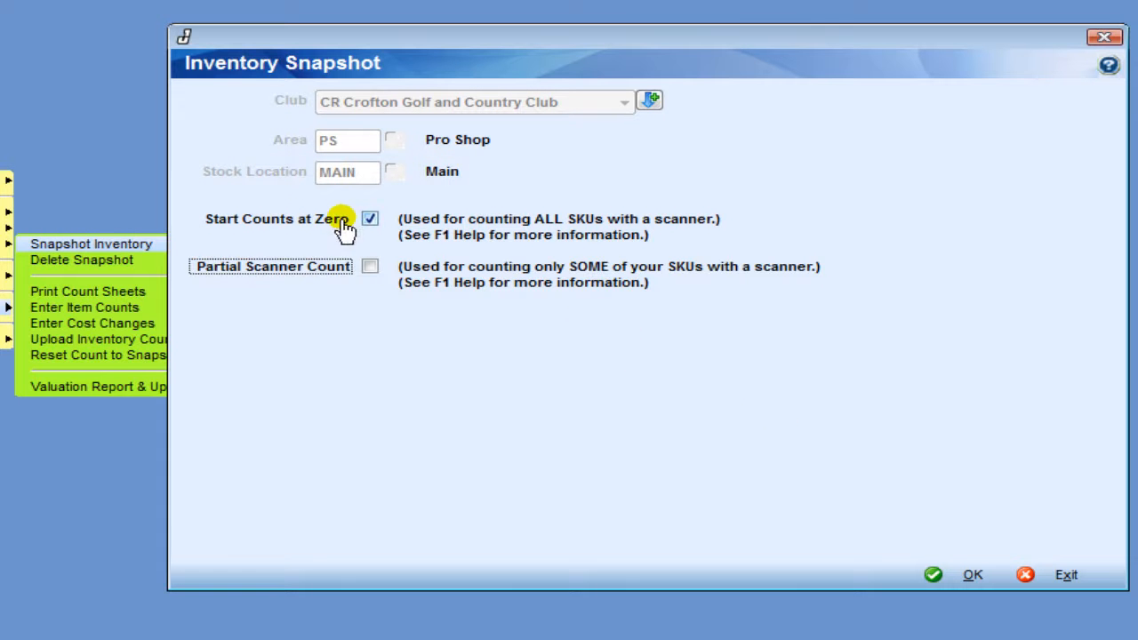
pyautogui.moveTo(970, 575)
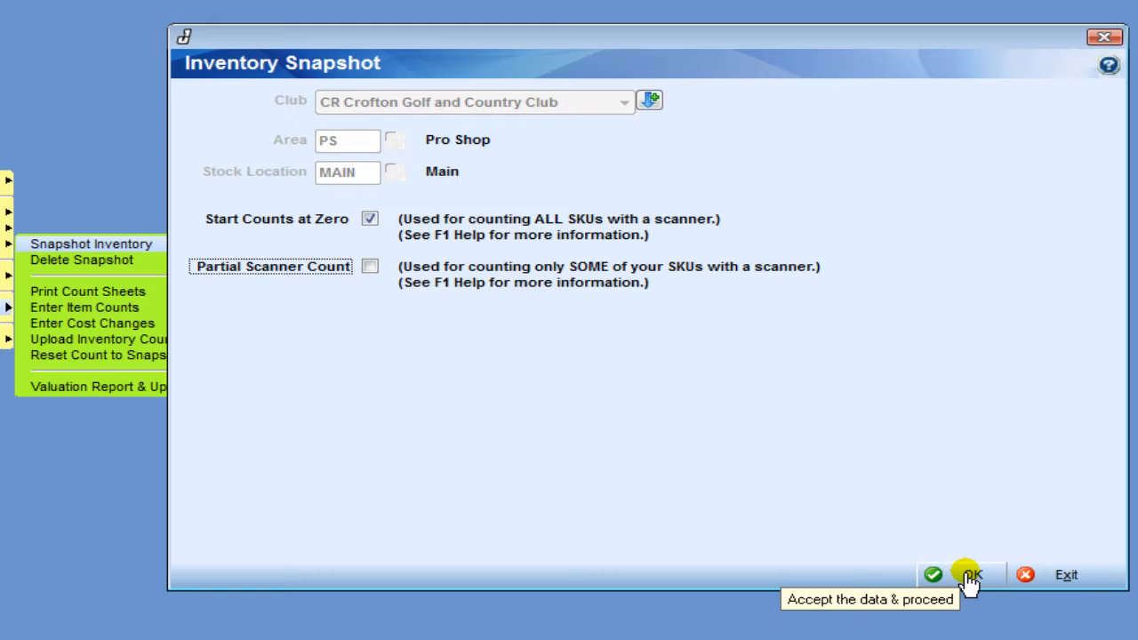
pyautogui.click(970, 574)
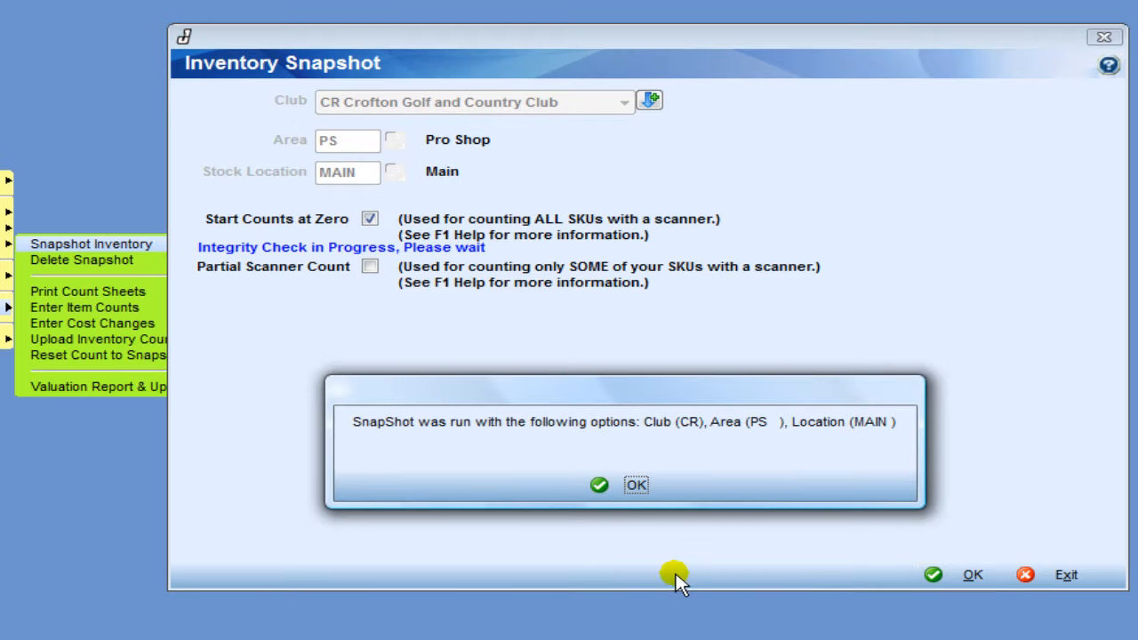
pyautogui.click(634, 483)
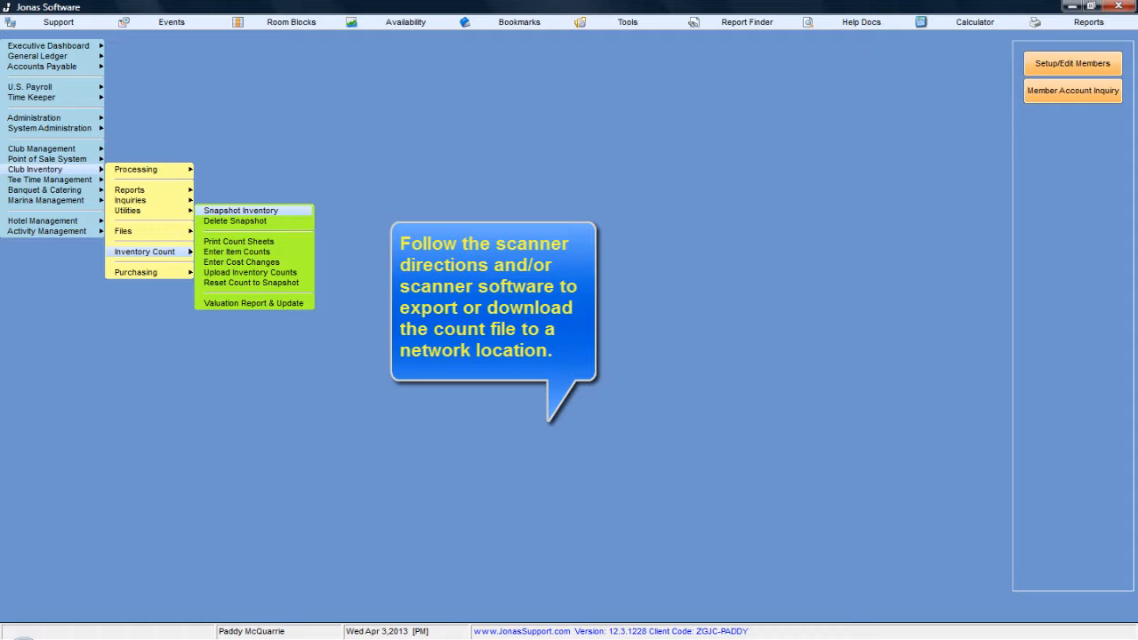
# Step: Dismiss the export tip and start Upload Inventory Counts with the areas lookup showing
pyautogui.click(558, 368)
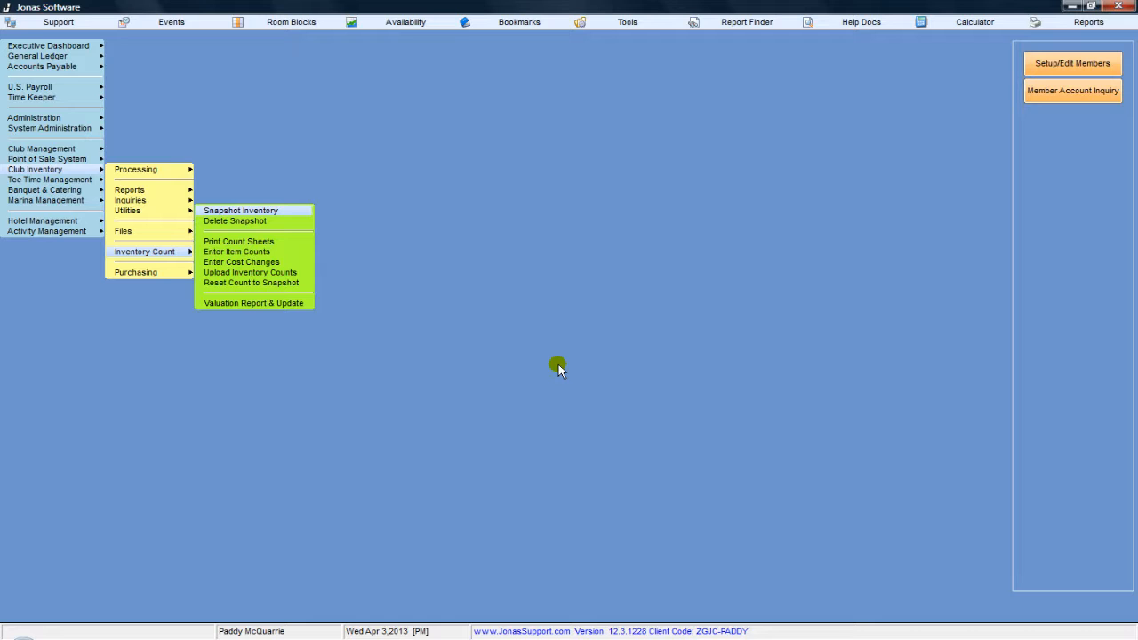
pyautogui.moveTo(171, 231)
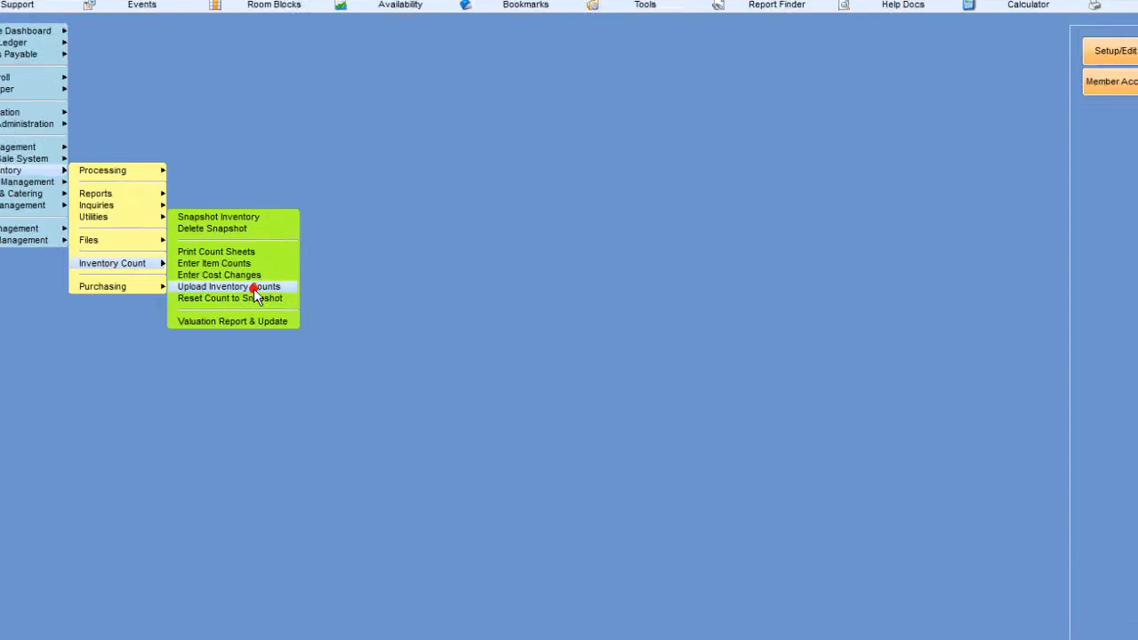
pyautogui.click(221, 286)
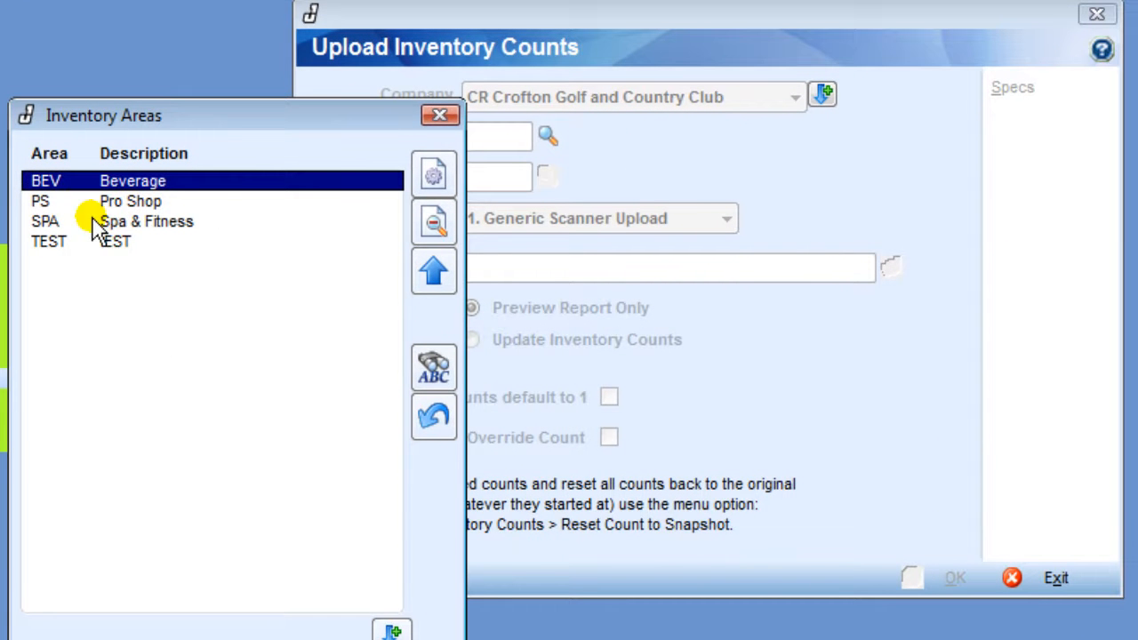
# Step: Choose area PS with the generic scanner format and begin locating the count file
pyautogui.click(53, 201)
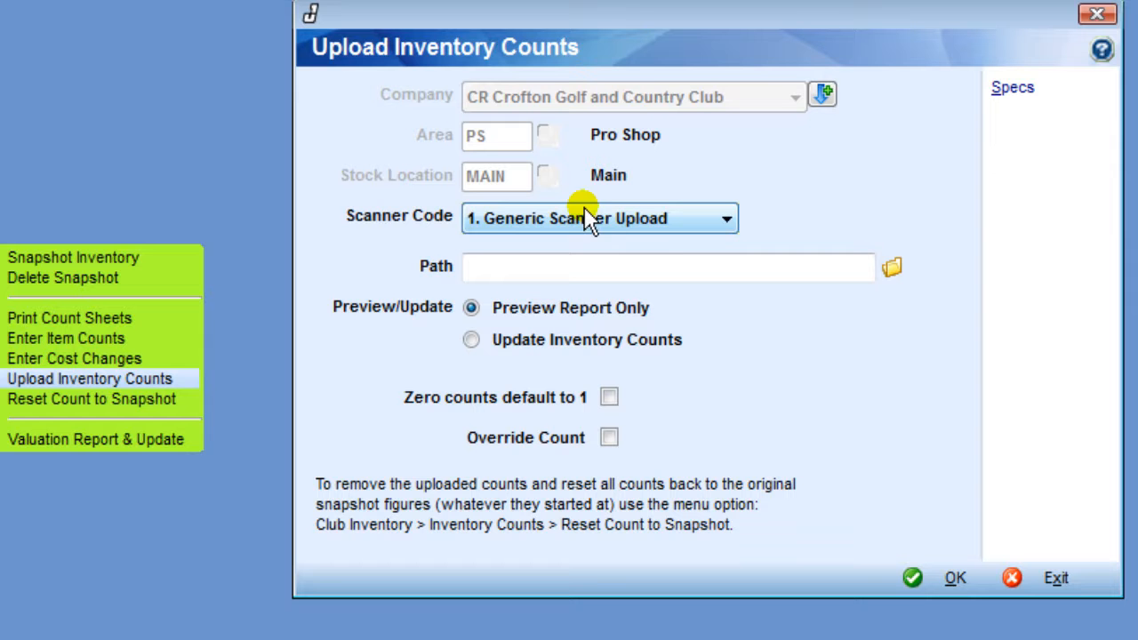
pyautogui.moveTo(638, 231)
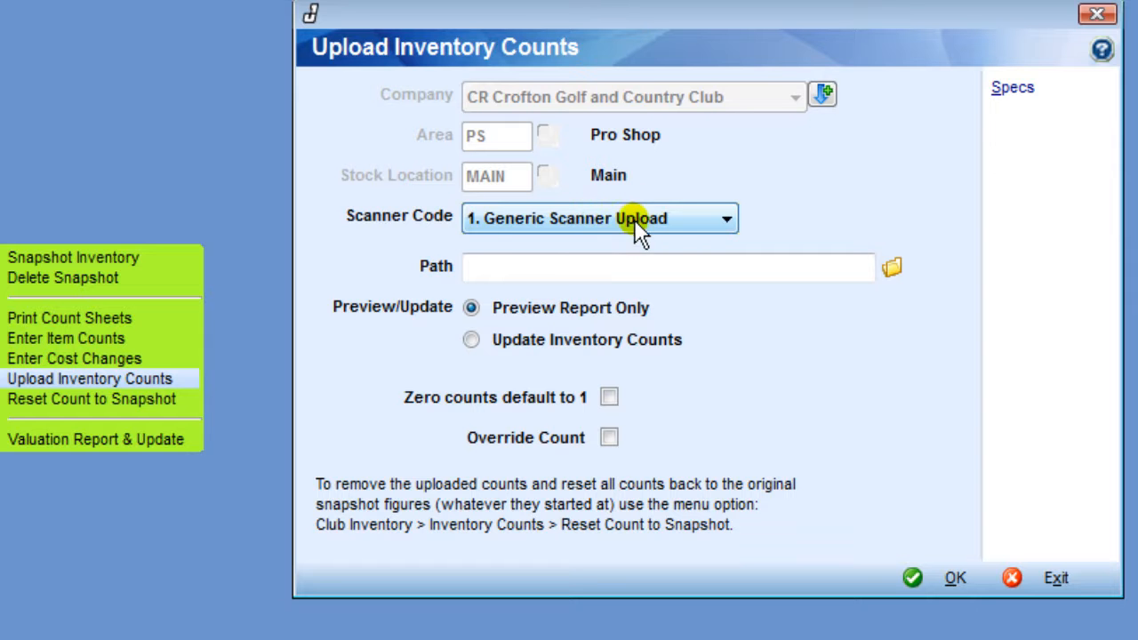
pyautogui.click(608, 397)
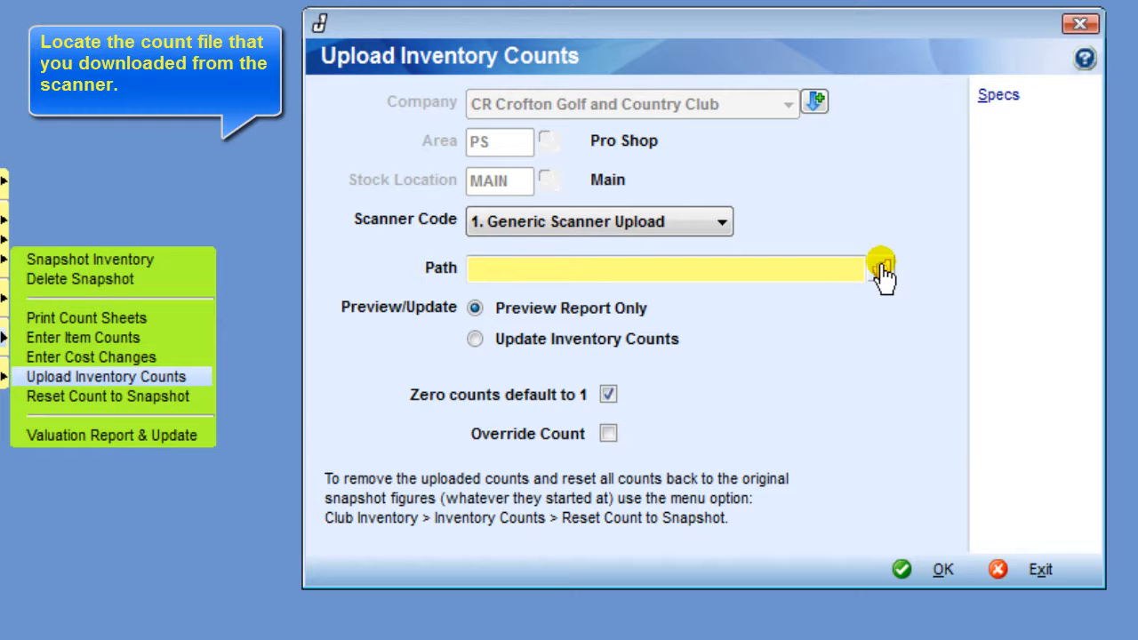
pyautogui.click(879, 267)
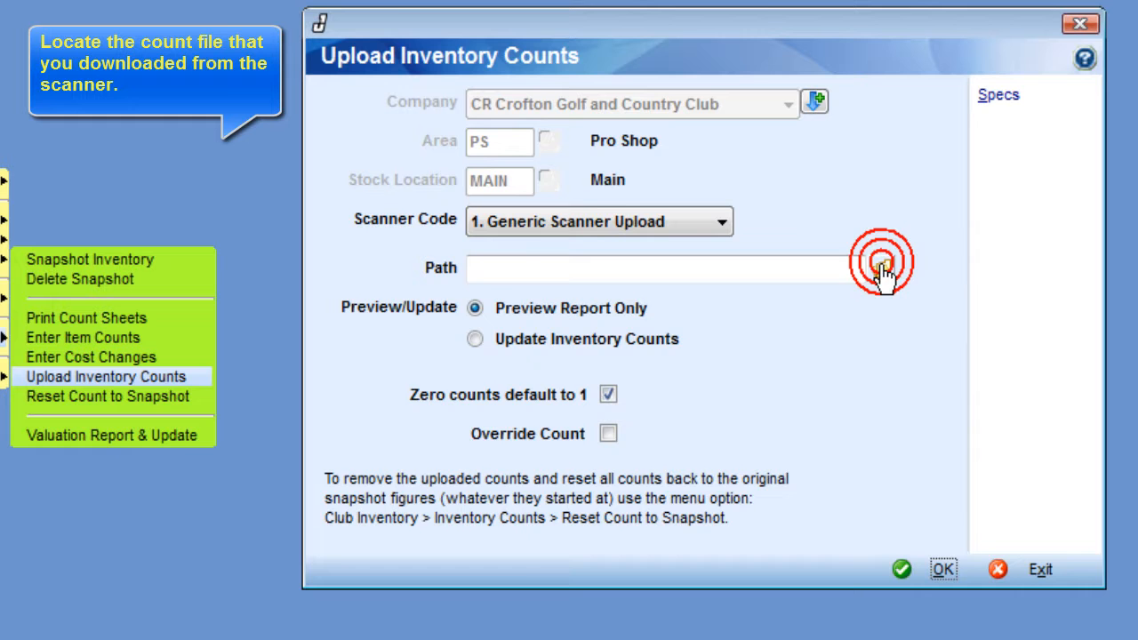
# Step: Browse to the C drive to pick the 130101 COUNT.CSV count file
pyautogui.click(882, 266)
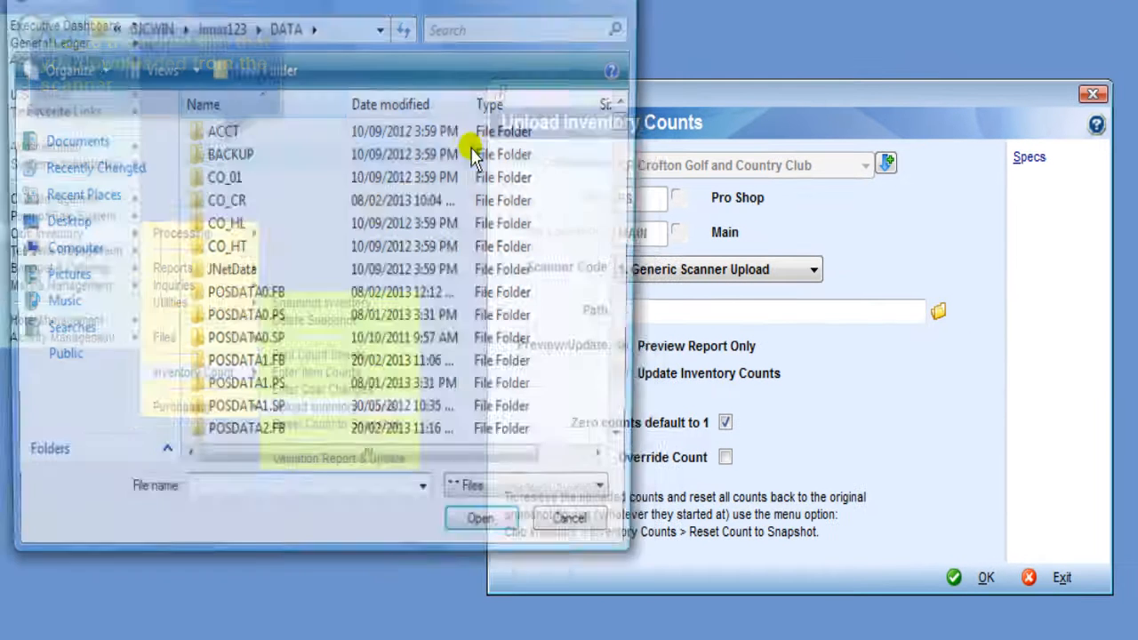
pyautogui.click(114, 29)
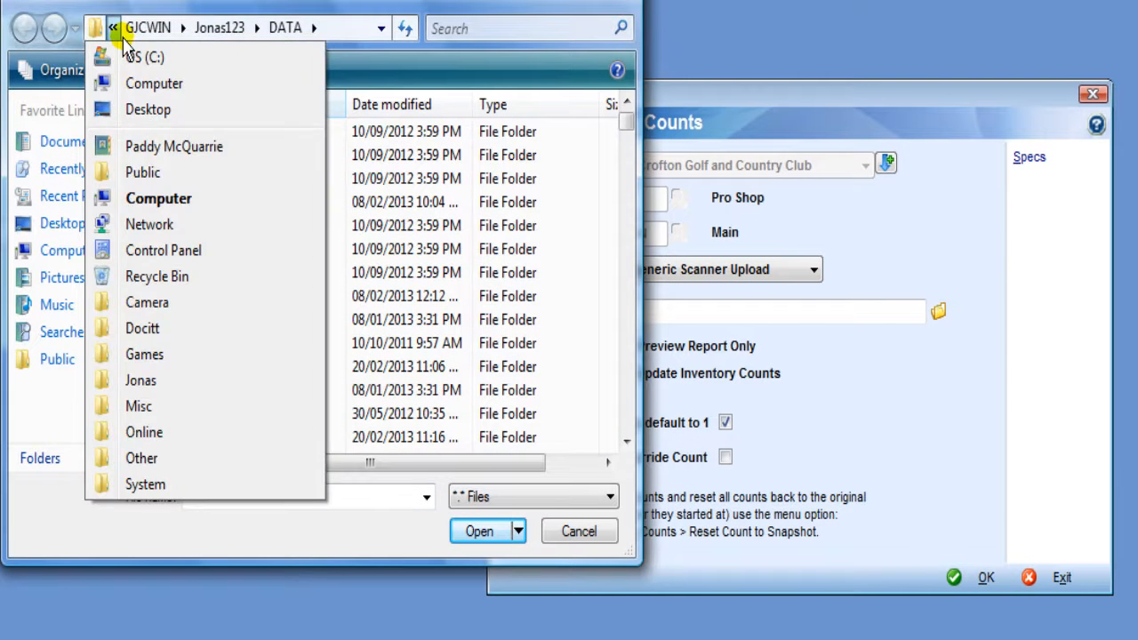
pyautogui.click(146, 56)
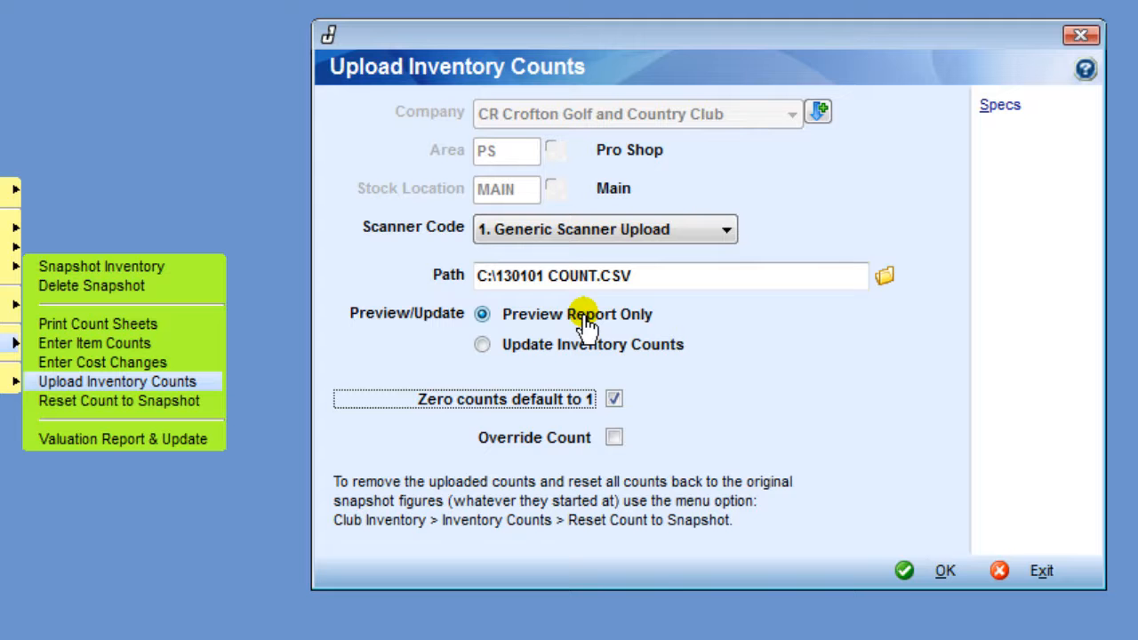
pyautogui.moveTo(504, 398)
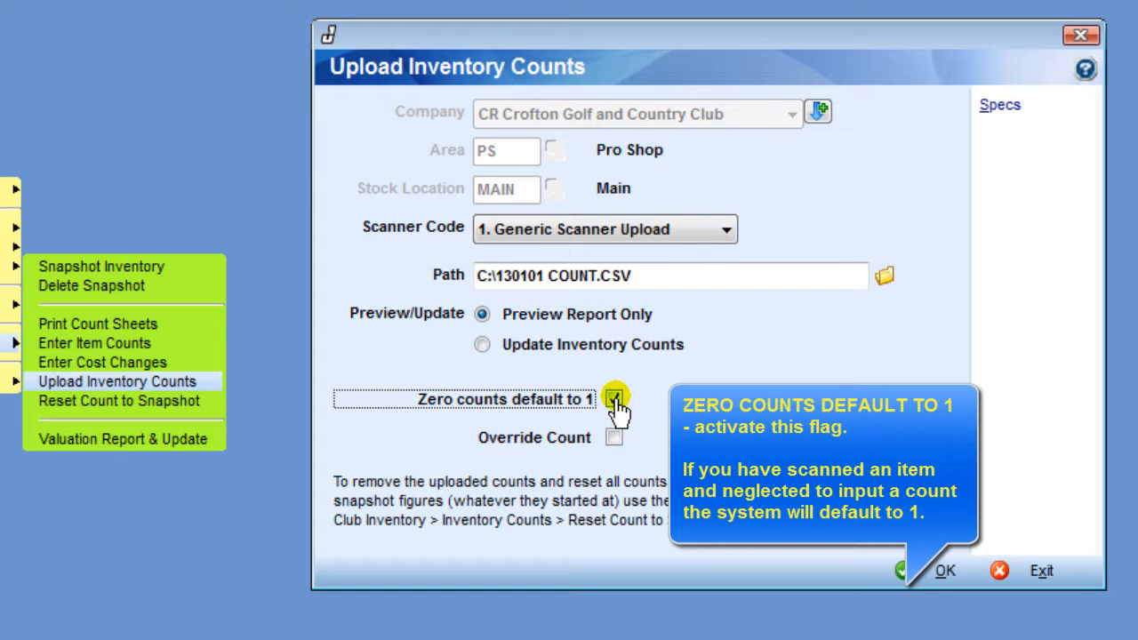
# Step: Run the preview upload with zero counts defaulting to 1, override count off, sending the report to PDF
pyautogui.click(613, 398)
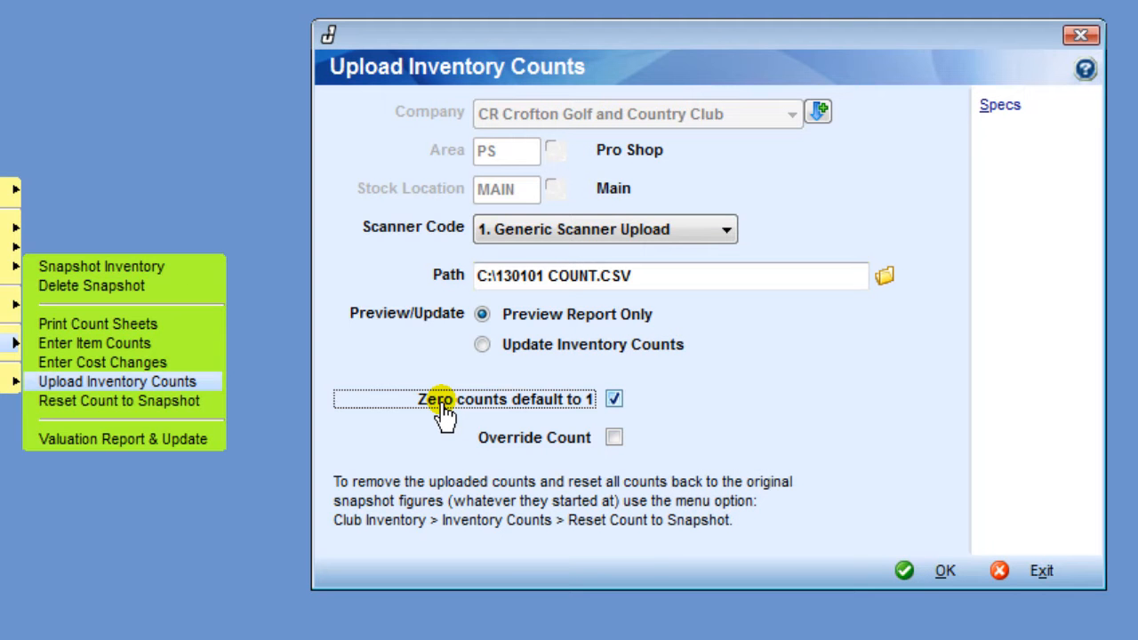
pyautogui.moveTo(669, 425)
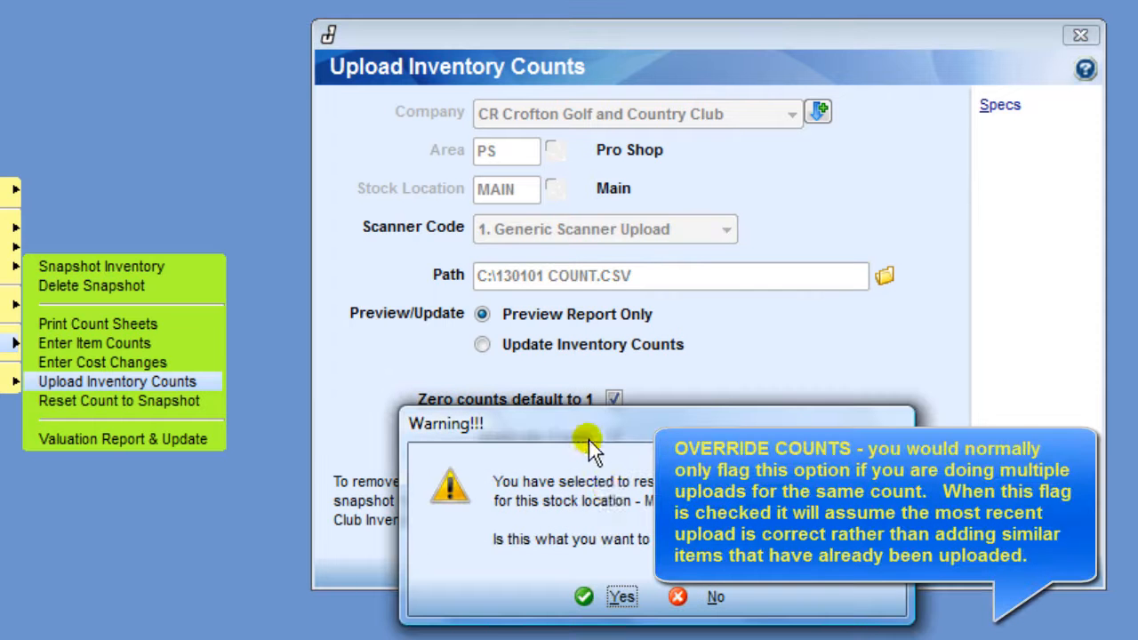
pyautogui.click(622, 598)
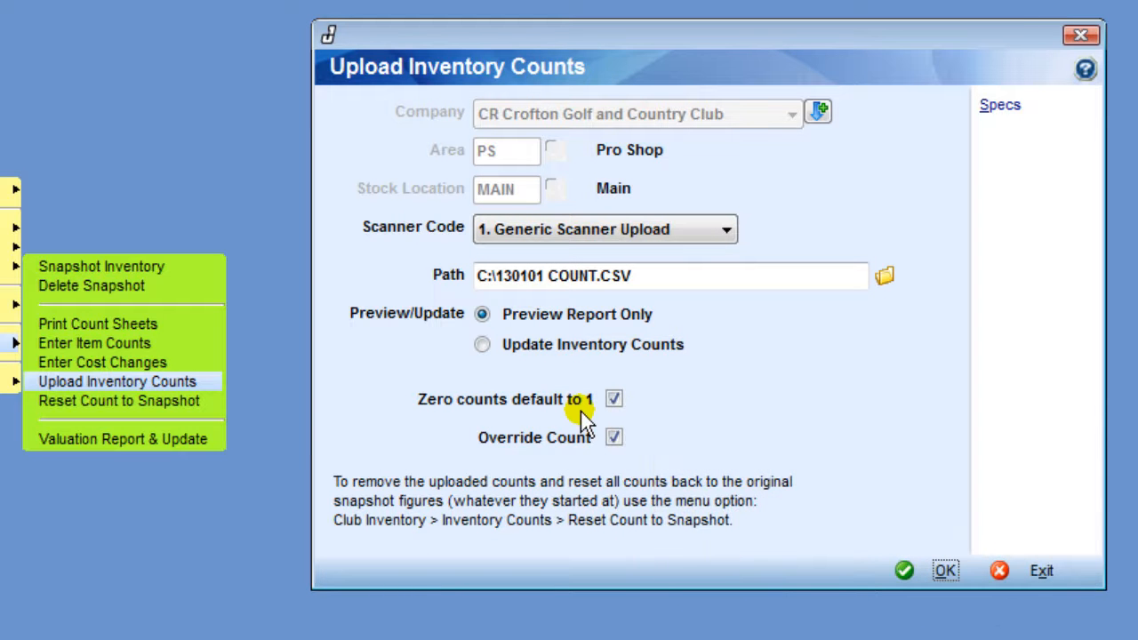
pyautogui.moveTo(613, 437)
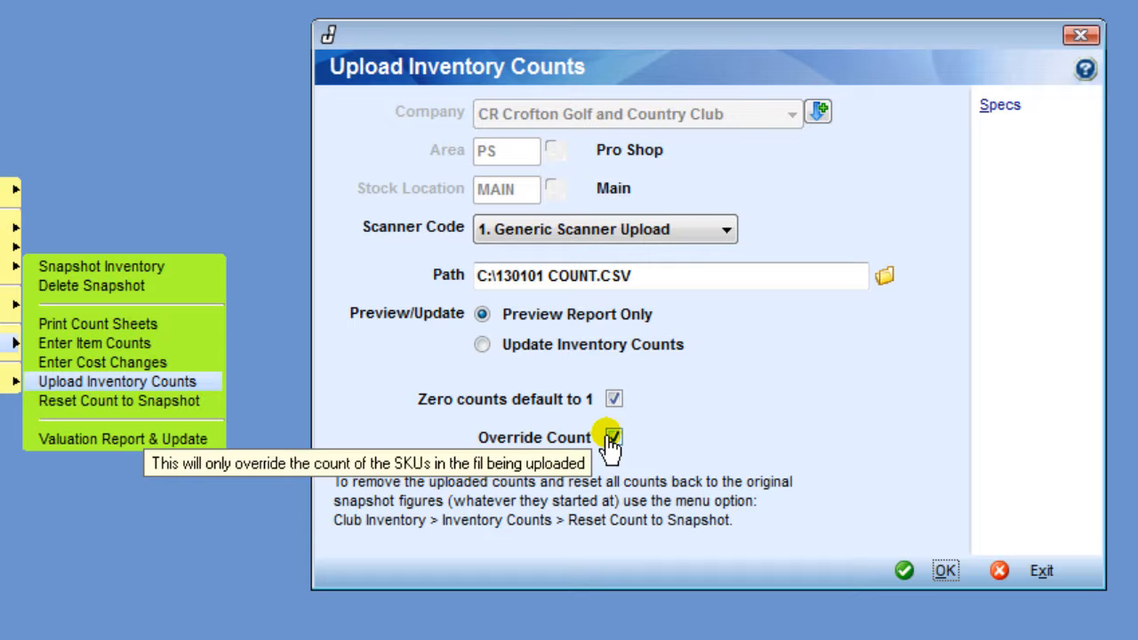
pyautogui.click(614, 437)
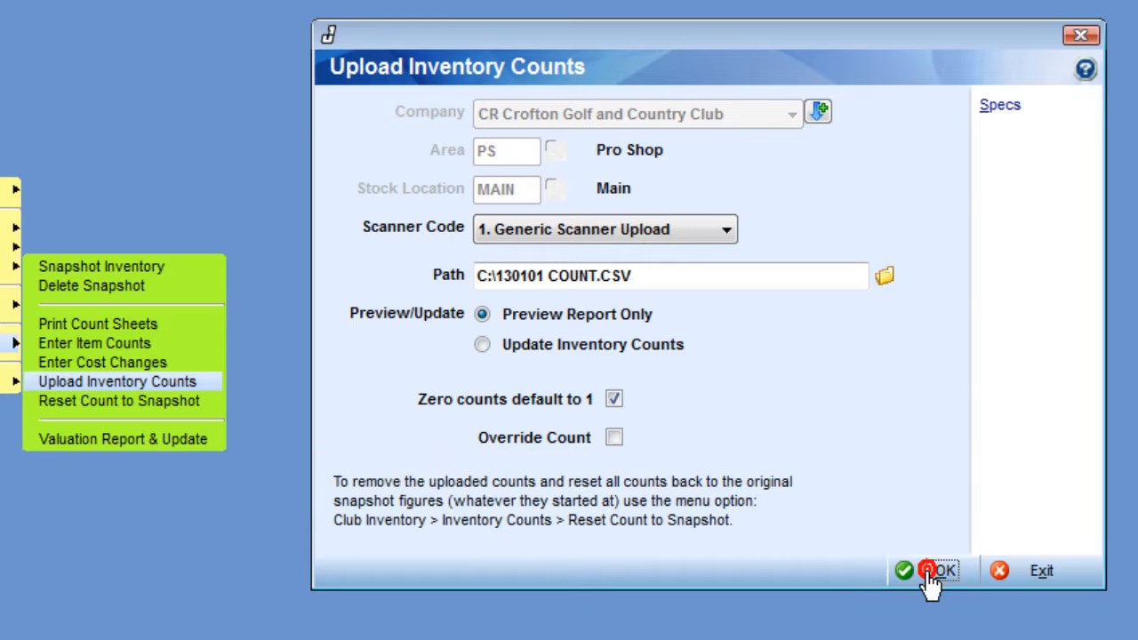
pyautogui.click(933, 571)
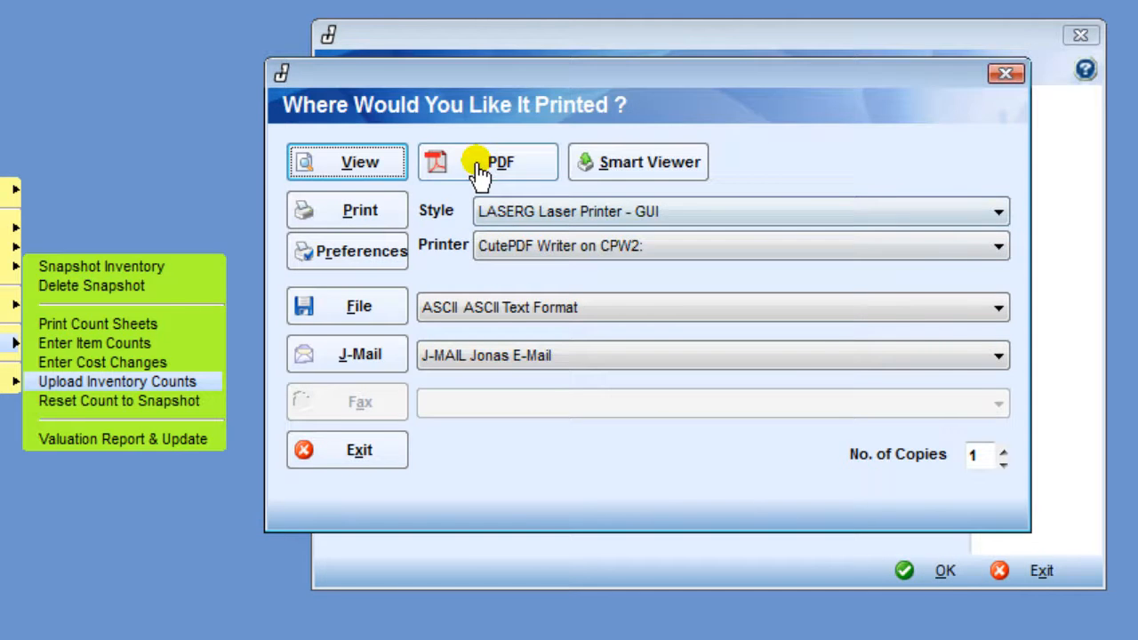
pyautogui.click(487, 162)
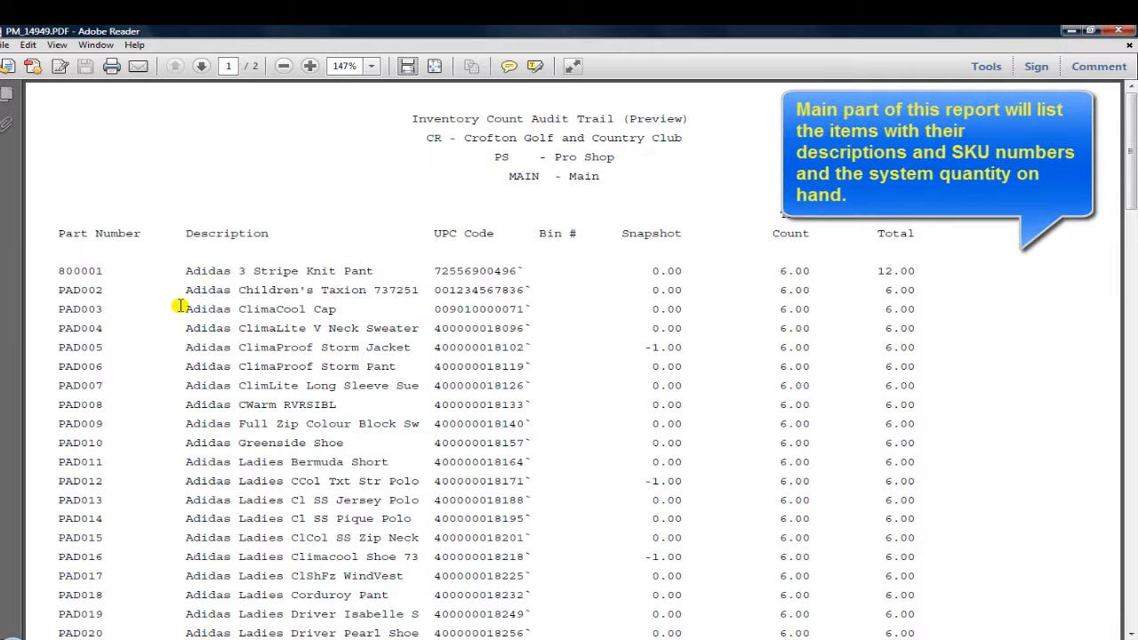
pyautogui.moveTo(217, 316)
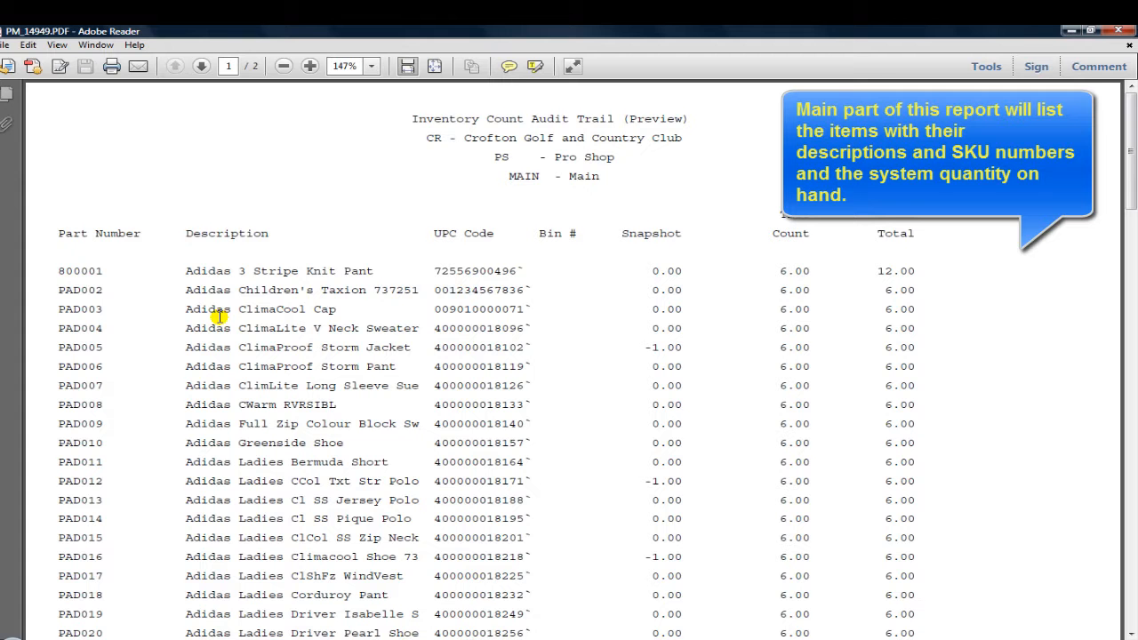
pyautogui.moveTo(74, 292)
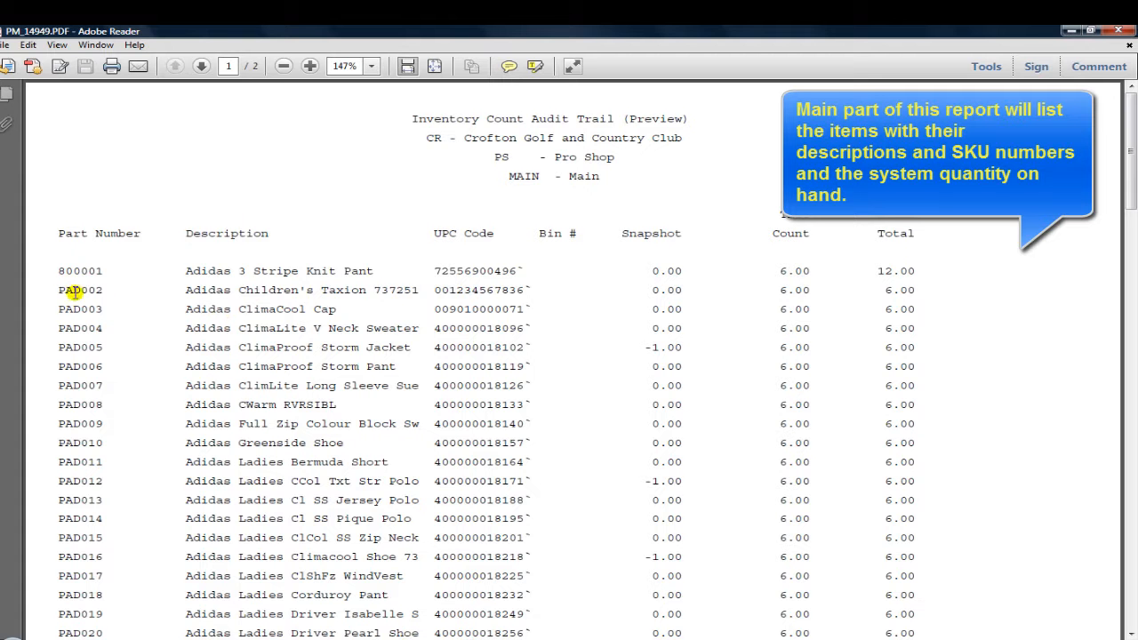
pyautogui.moveTo(775, 306)
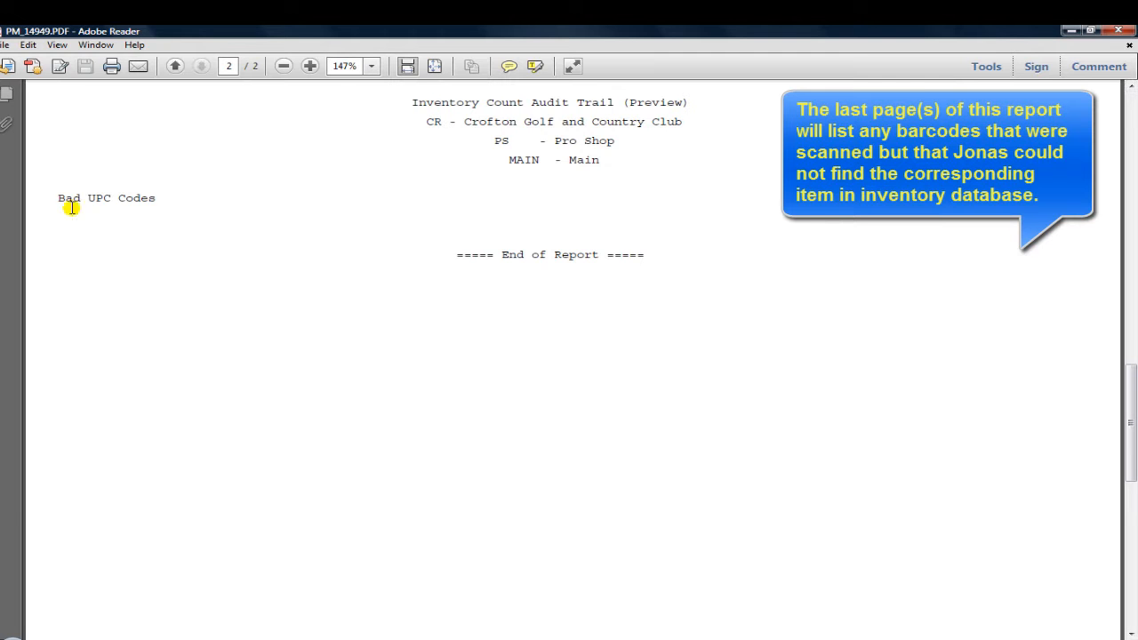
pyautogui.moveTo(58, 227)
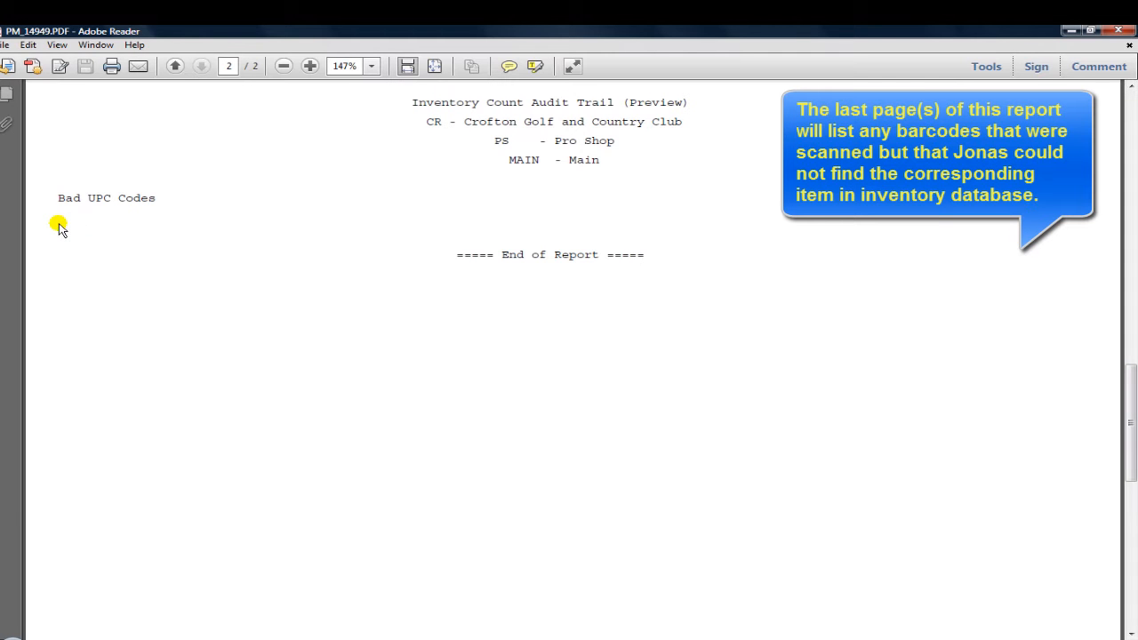
pyautogui.moveTo(62, 217)
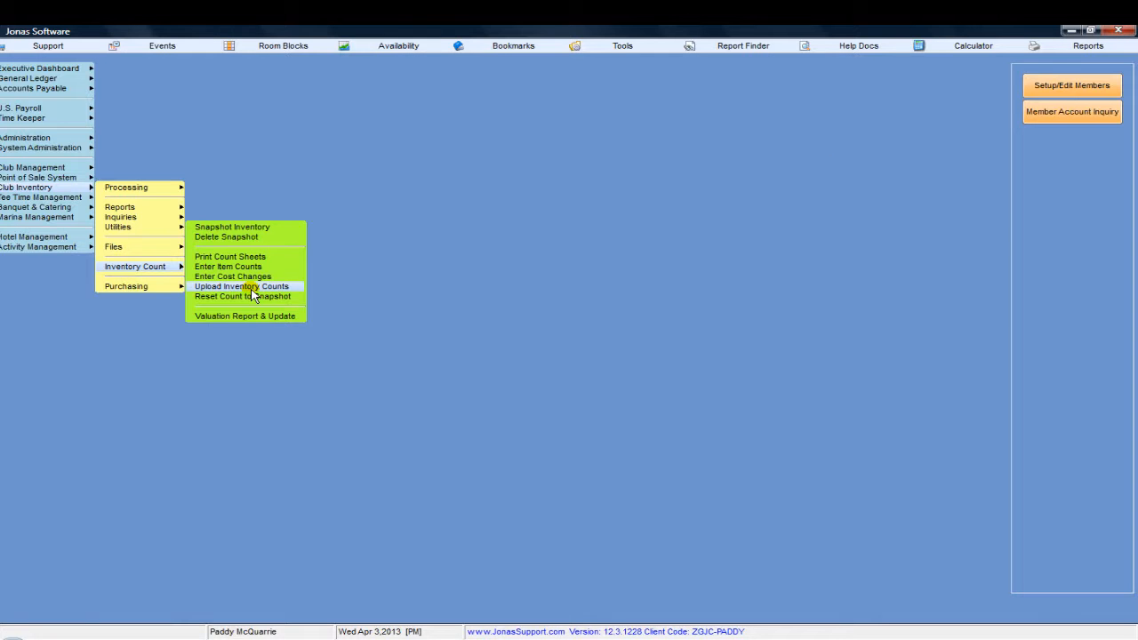
# Step: Rerun the count upload as Update Inventory Counts to post the Pro Shop counts
pyautogui.click(242, 286)
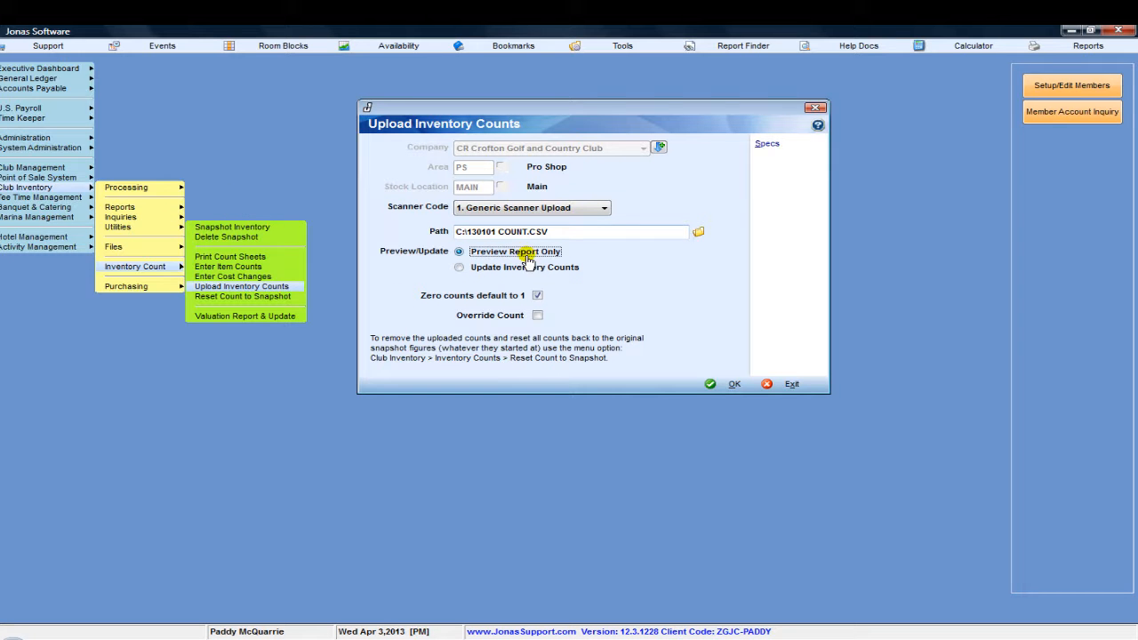
pyautogui.click(459, 267)
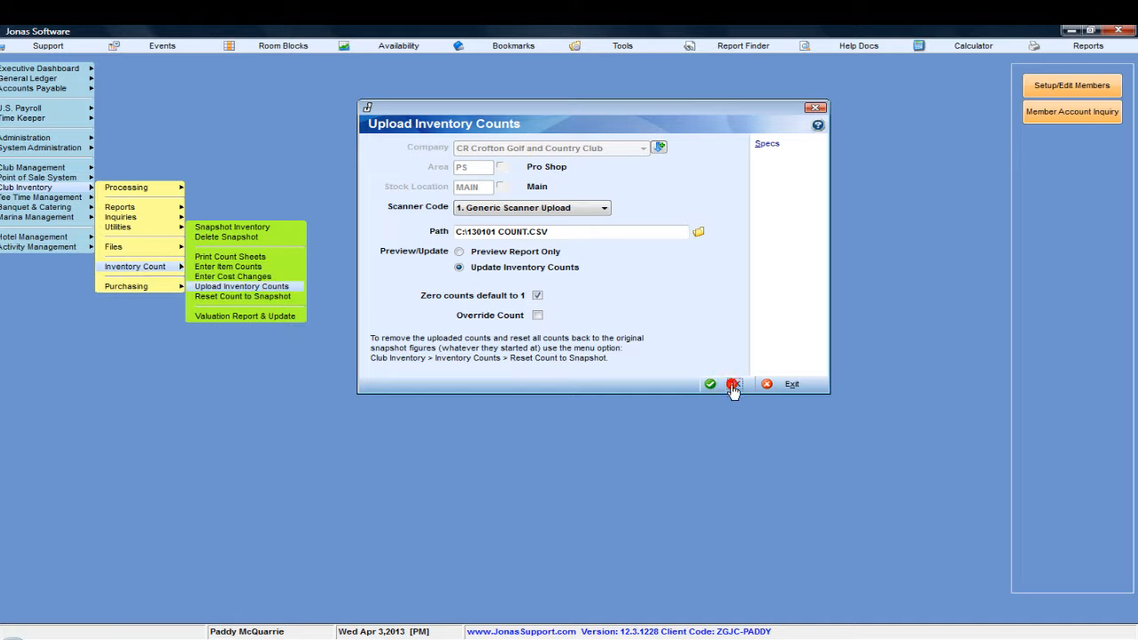
pyautogui.click(732, 384)
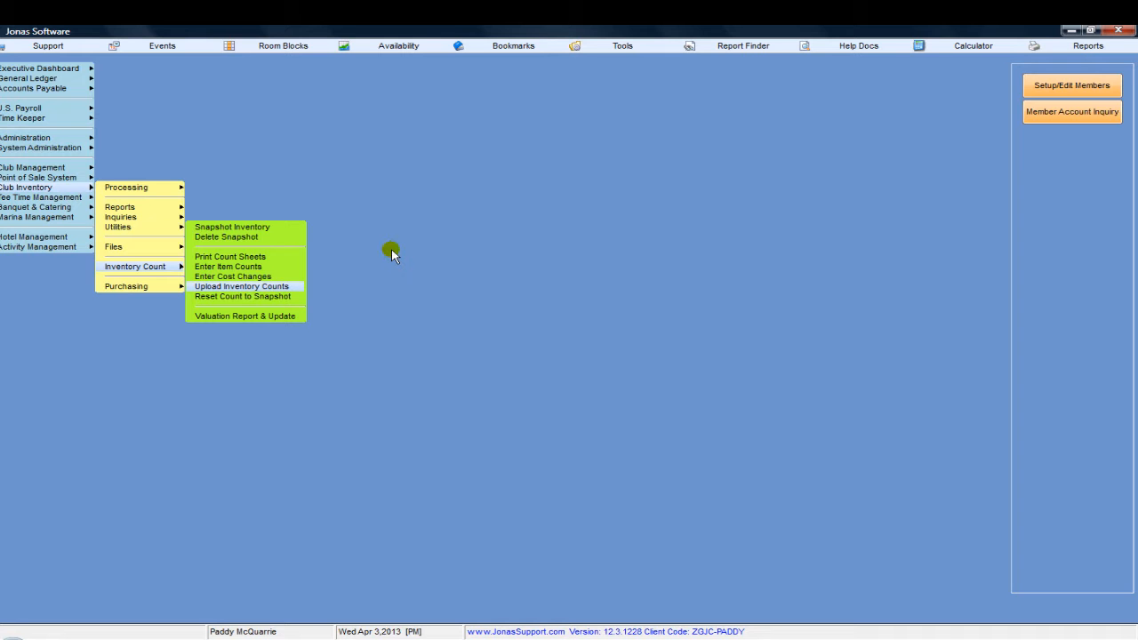
pyautogui.moveTo(245, 188)
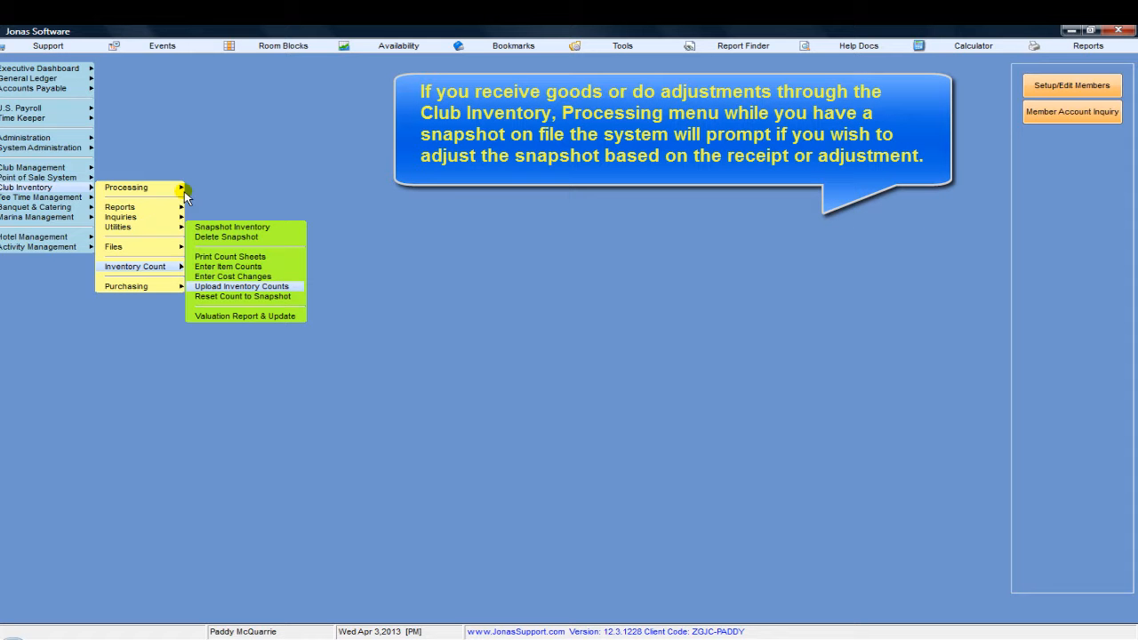
pyautogui.moveTo(163, 194)
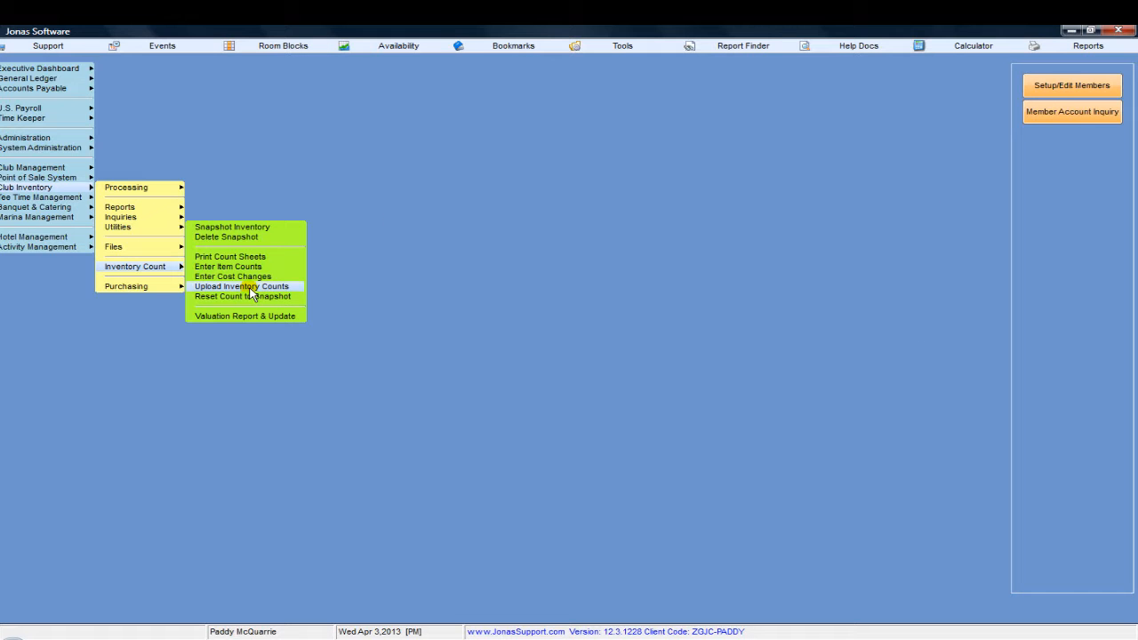
pyautogui.moveTo(263, 247)
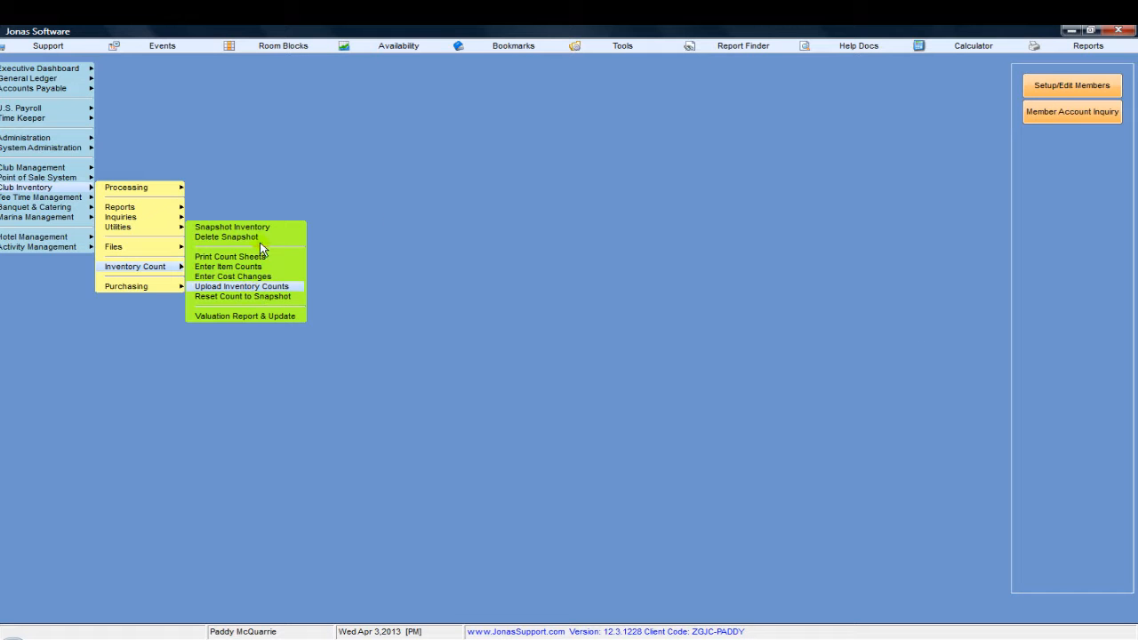
pyautogui.moveTo(207, 242)
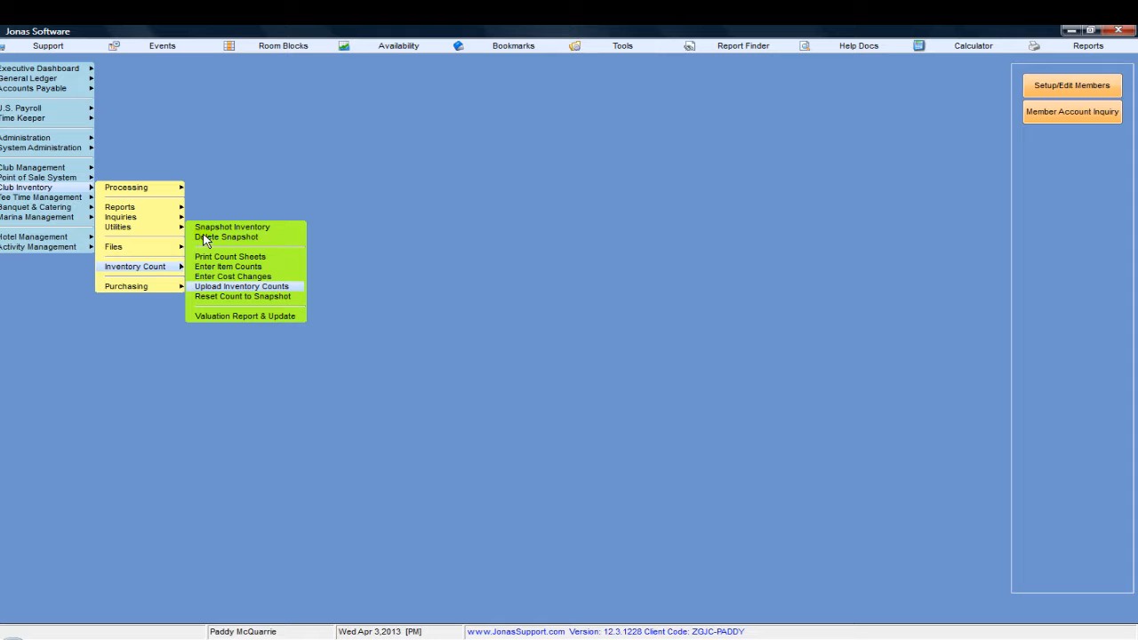
pyautogui.moveTo(224, 295)
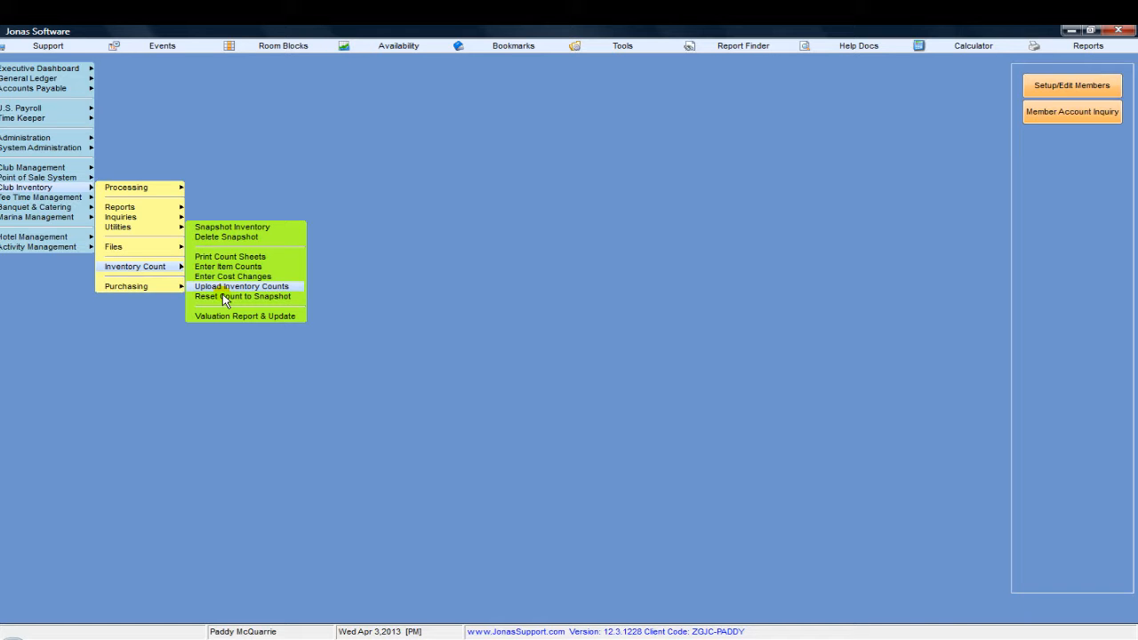
pyautogui.moveTo(225, 295)
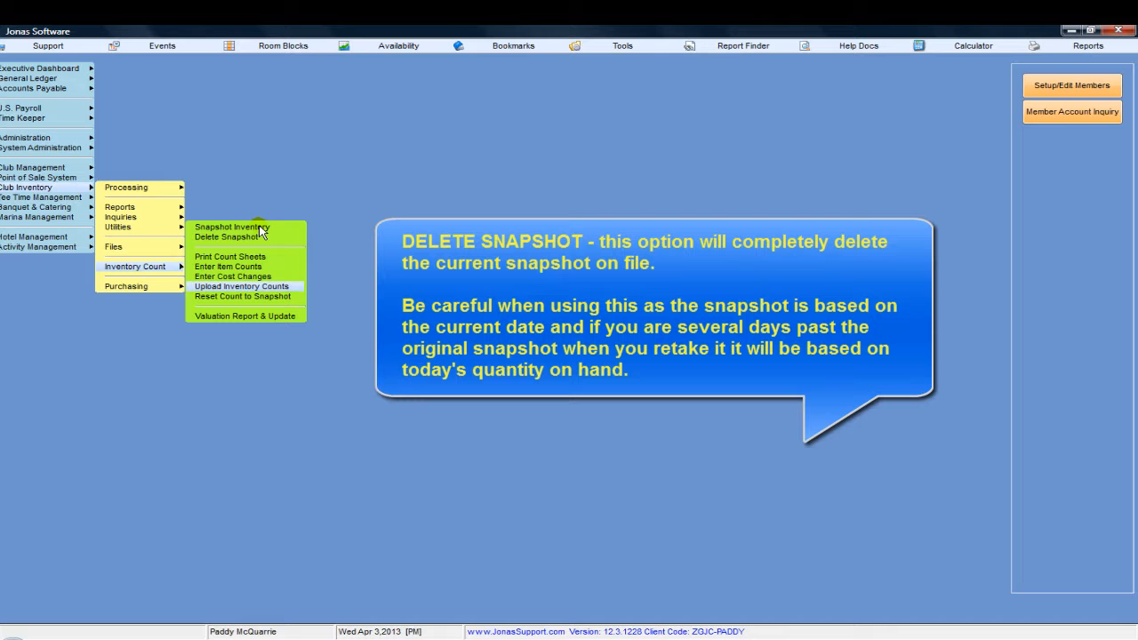
pyautogui.moveTo(252, 241)
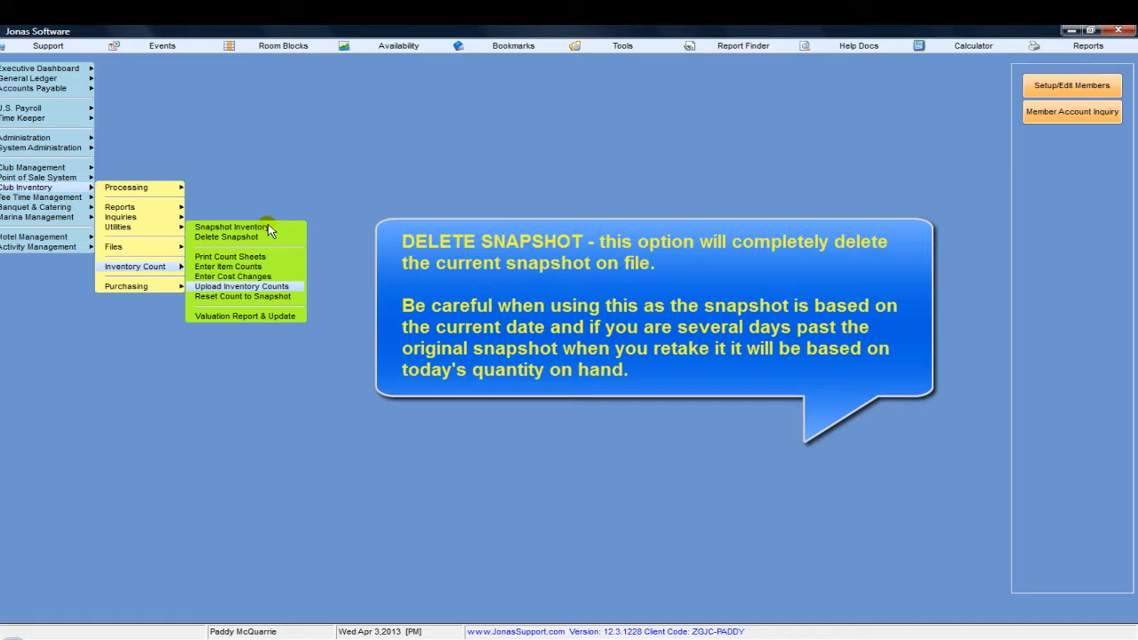
pyautogui.moveTo(247, 240)
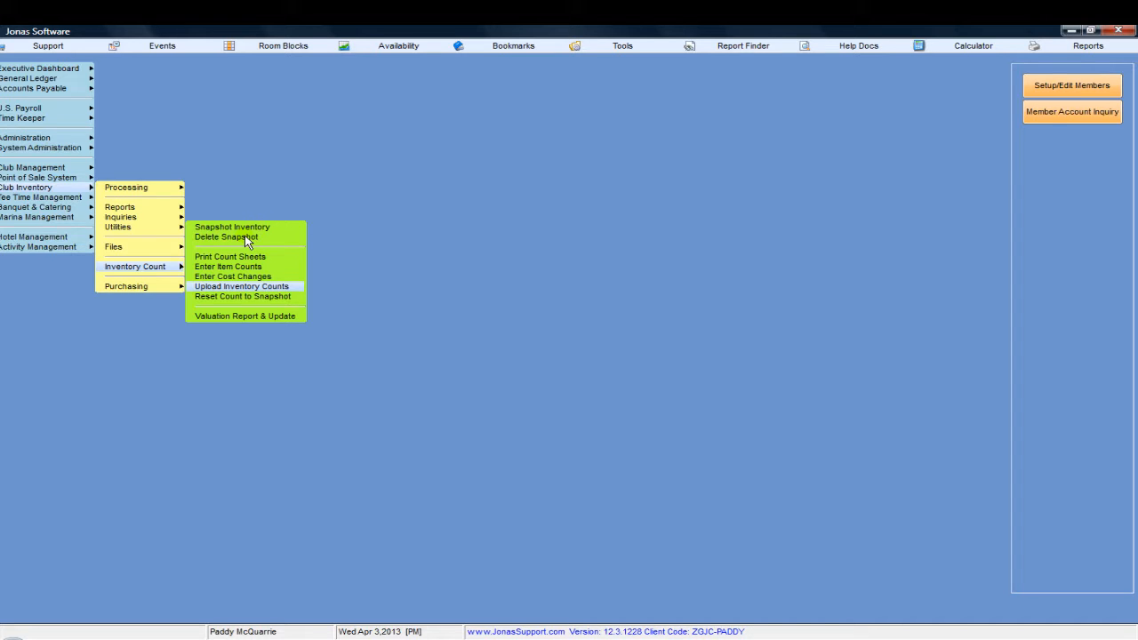
pyautogui.moveTo(259, 234)
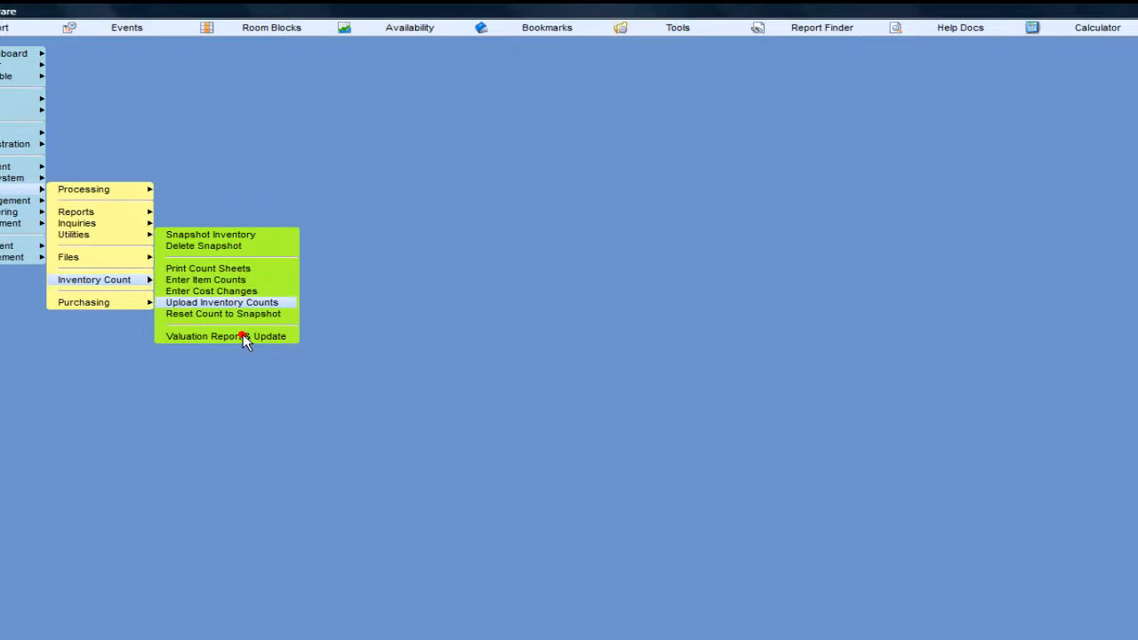
# Step: Run a preliminary valuation for area PS with variance and category summary shown
pyautogui.click(226, 336)
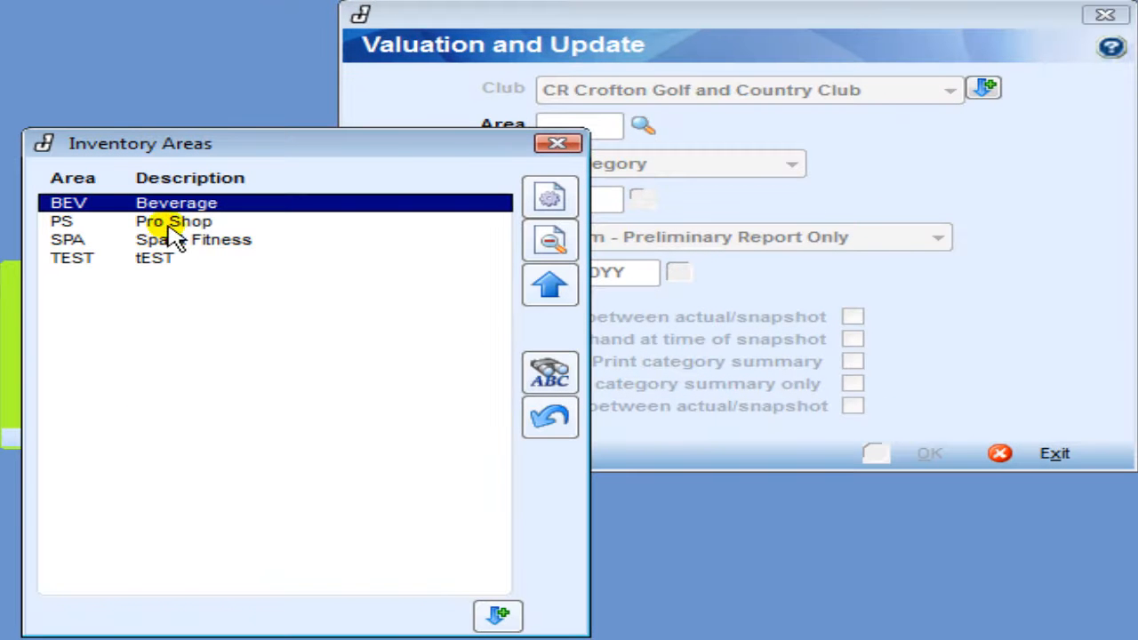
pyautogui.doubleClick(175, 221)
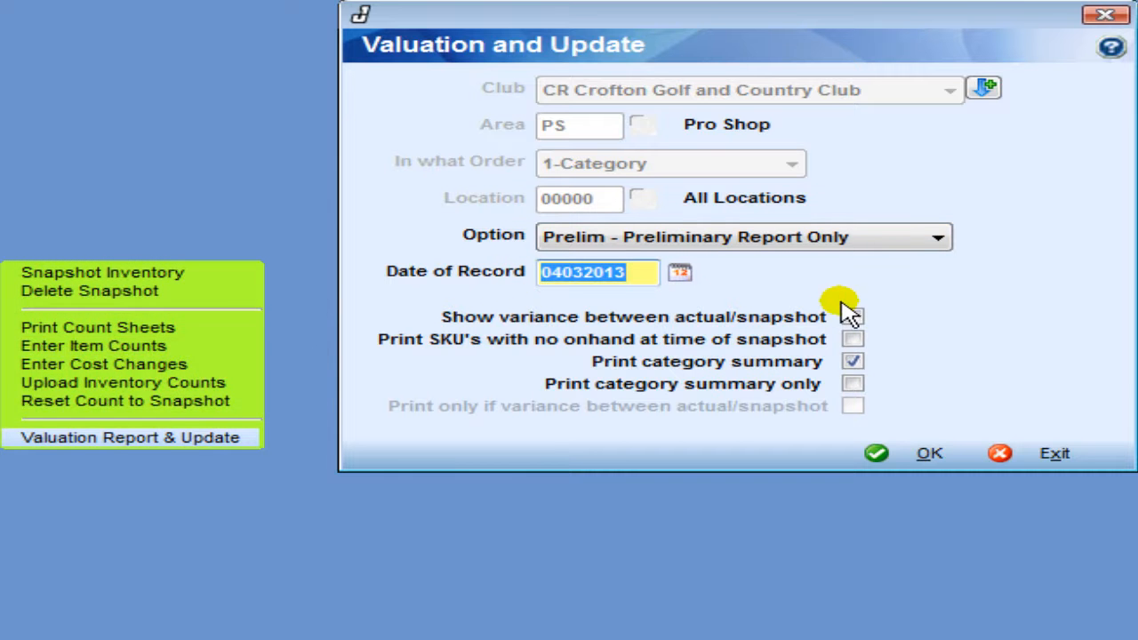
pyautogui.click(851, 316)
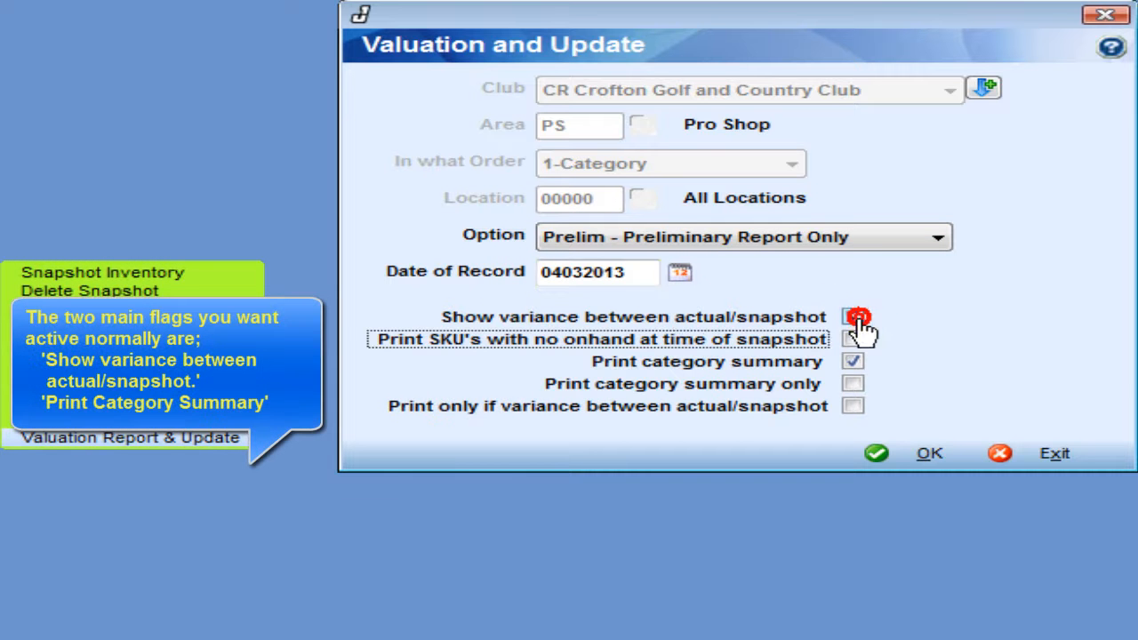
pyautogui.click(853, 316)
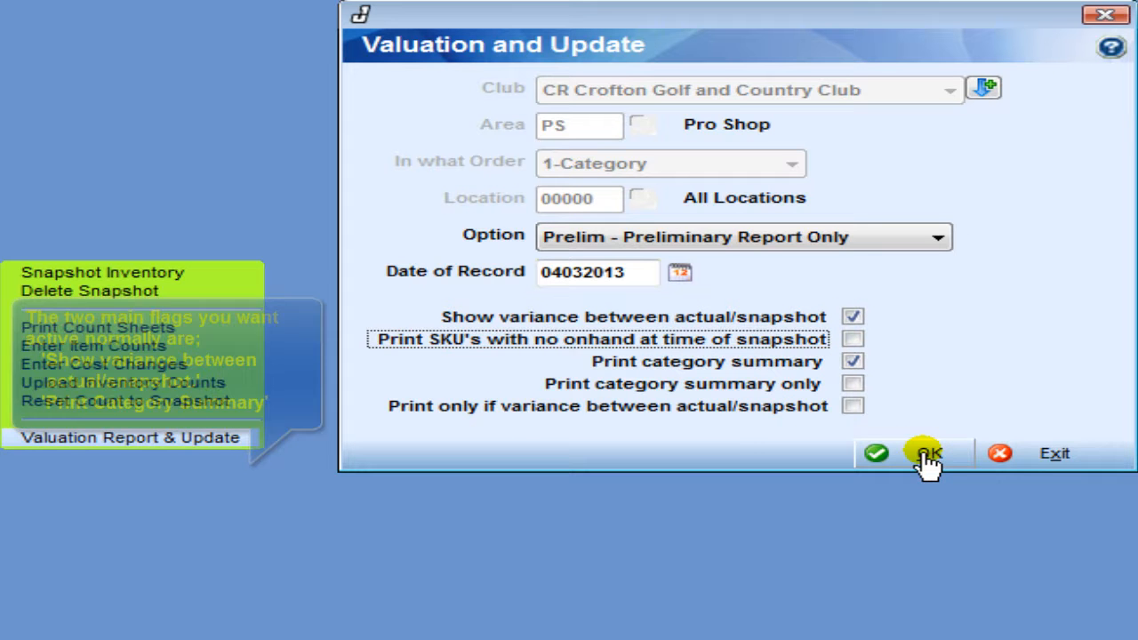
pyautogui.click(924, 453)
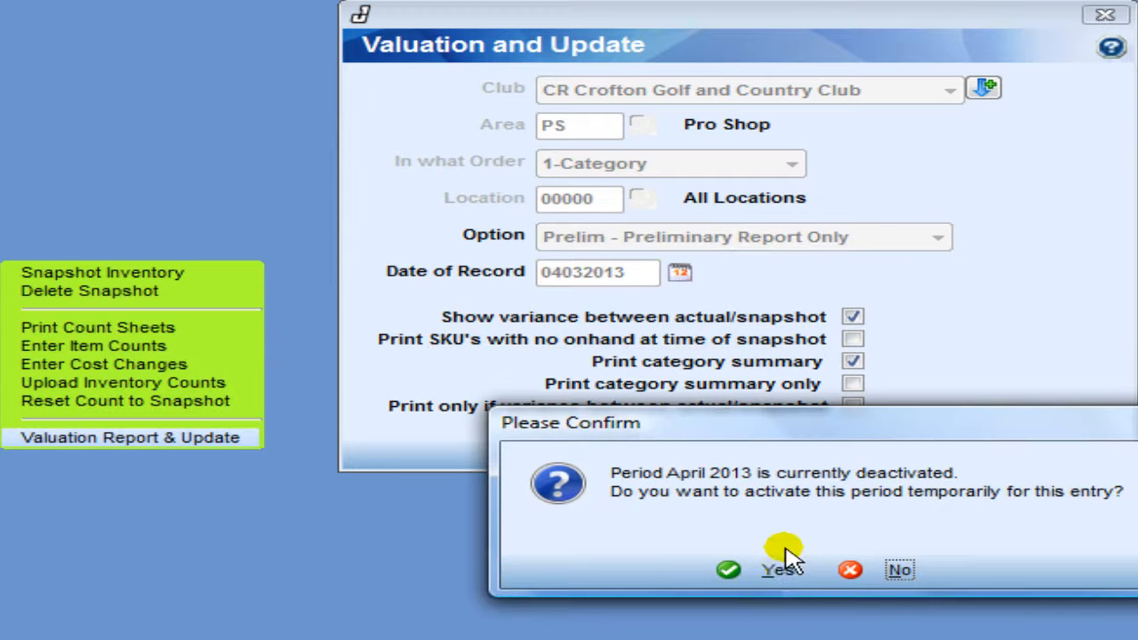
# Step: Temporarily activate April 2013 so the preliminary valuation report prints
pyautogui.click(781, 569)
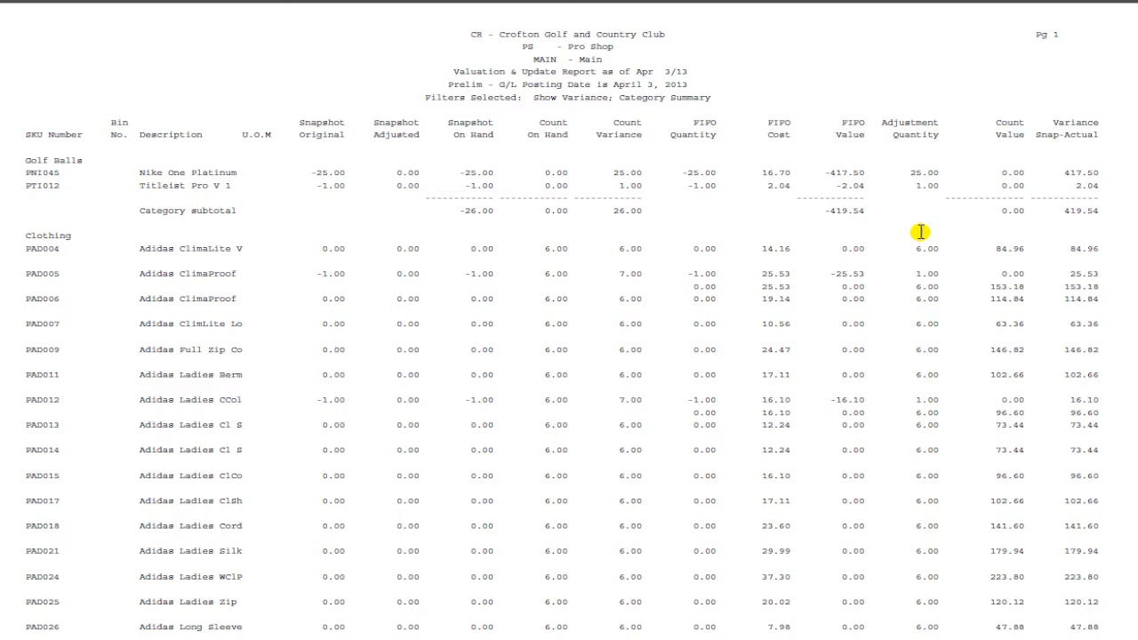
pyautogui.moveTo(928, 171)
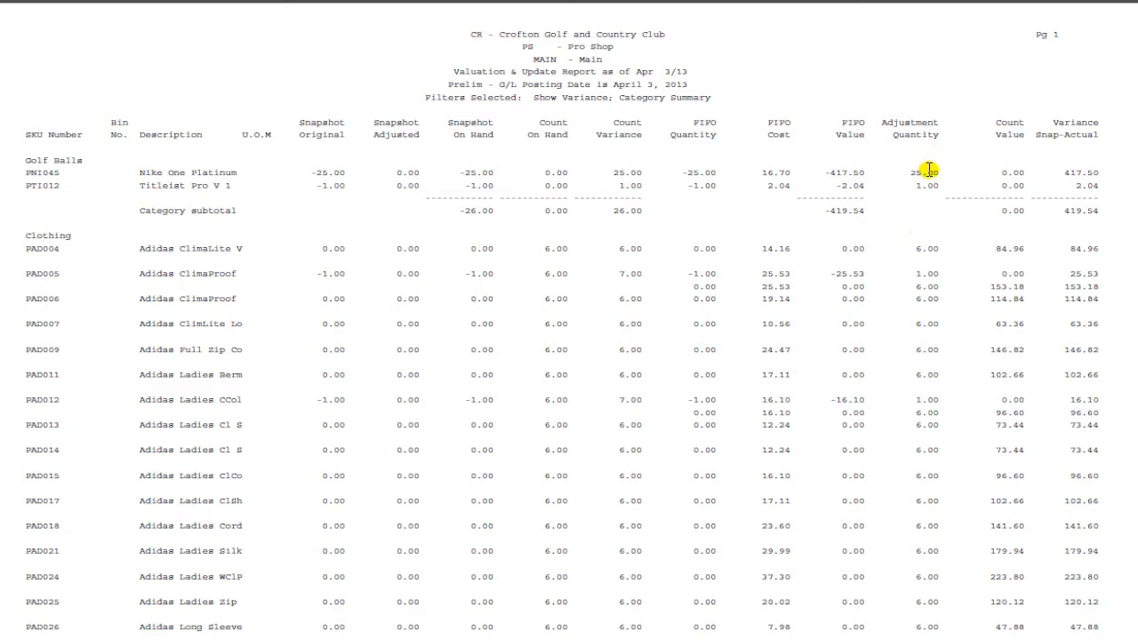
pyautogui.moveTo(928, 195)
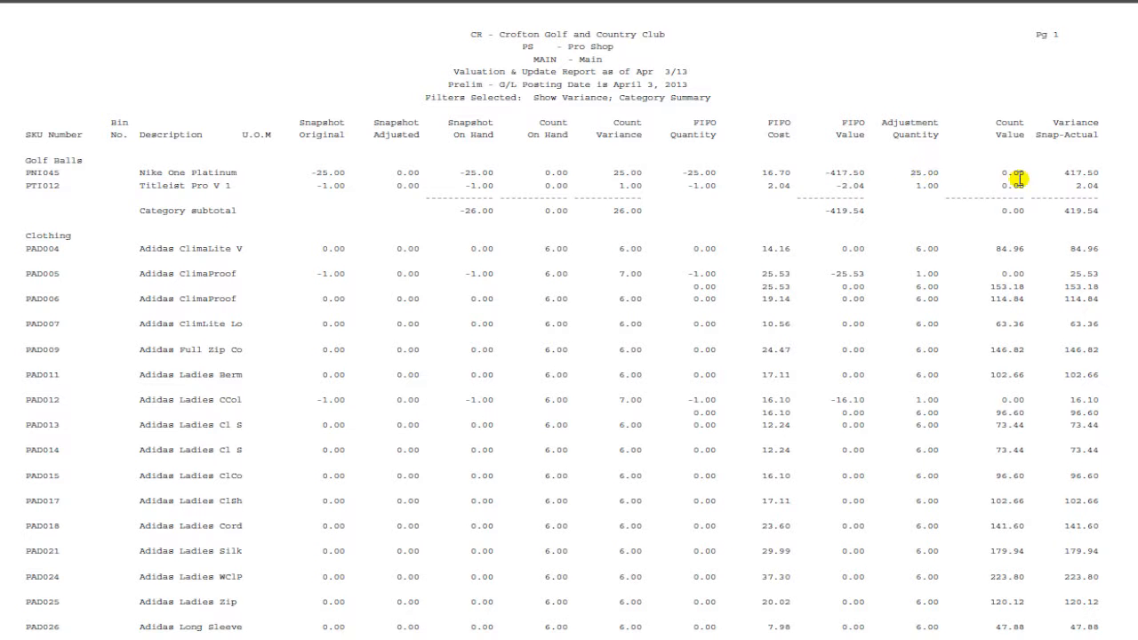
pyautogui.moveTo(910, 306)
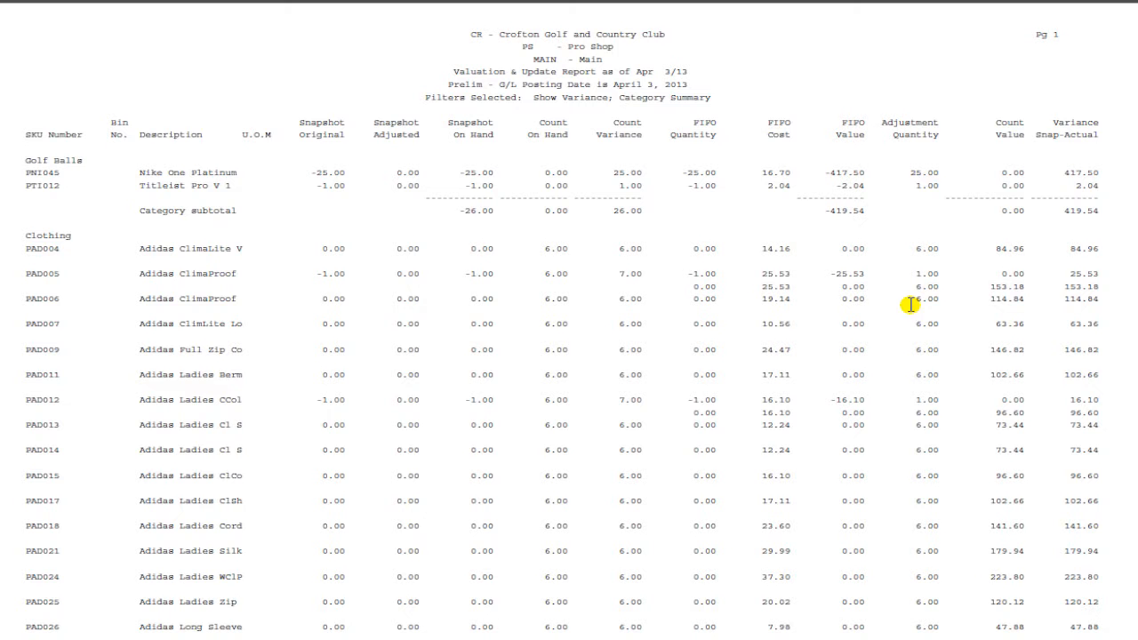
pyautogui.moveTo(914, 323)
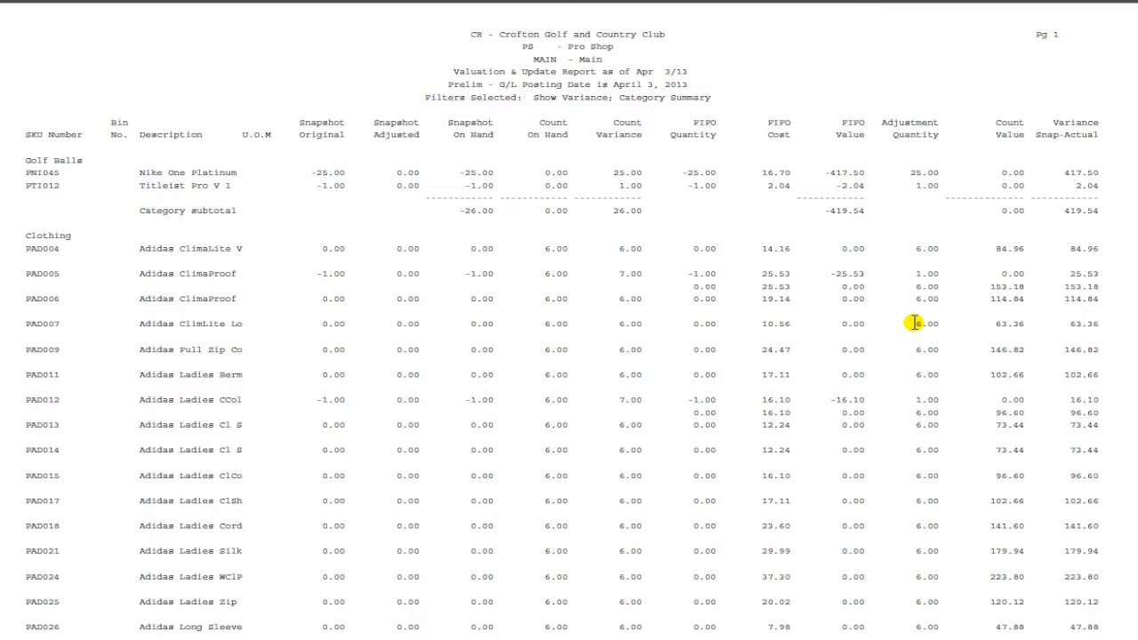
pyautogui.moveTo(924, 299)
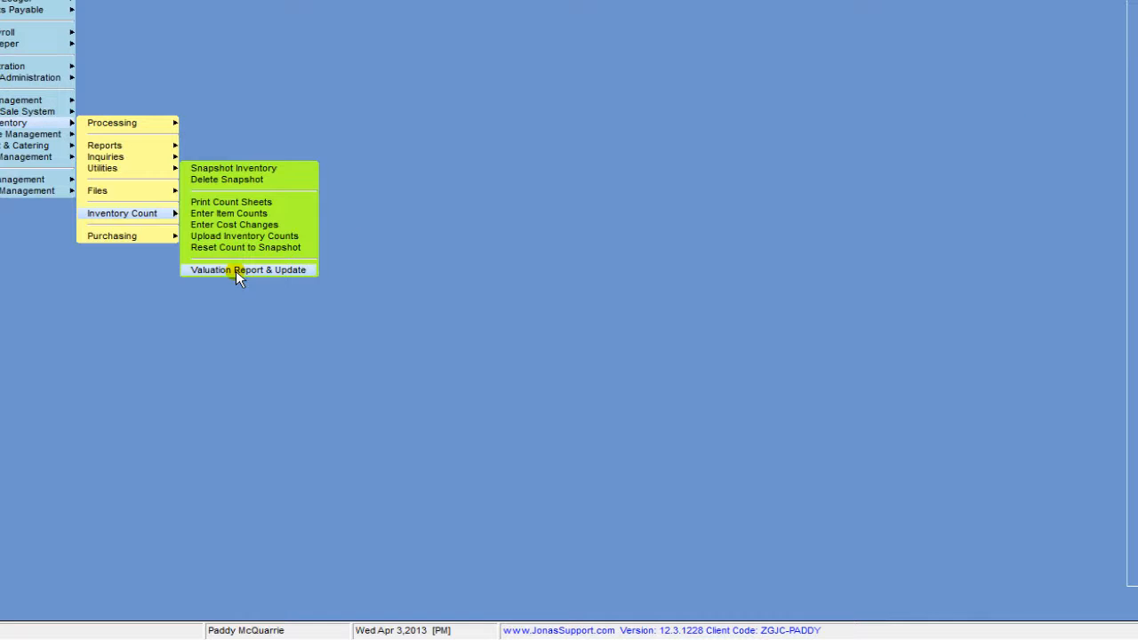
# Step: Run the Final Print Report & Update SKUs with variance shown, activating April 2013
pyautogui.click(249, 270)
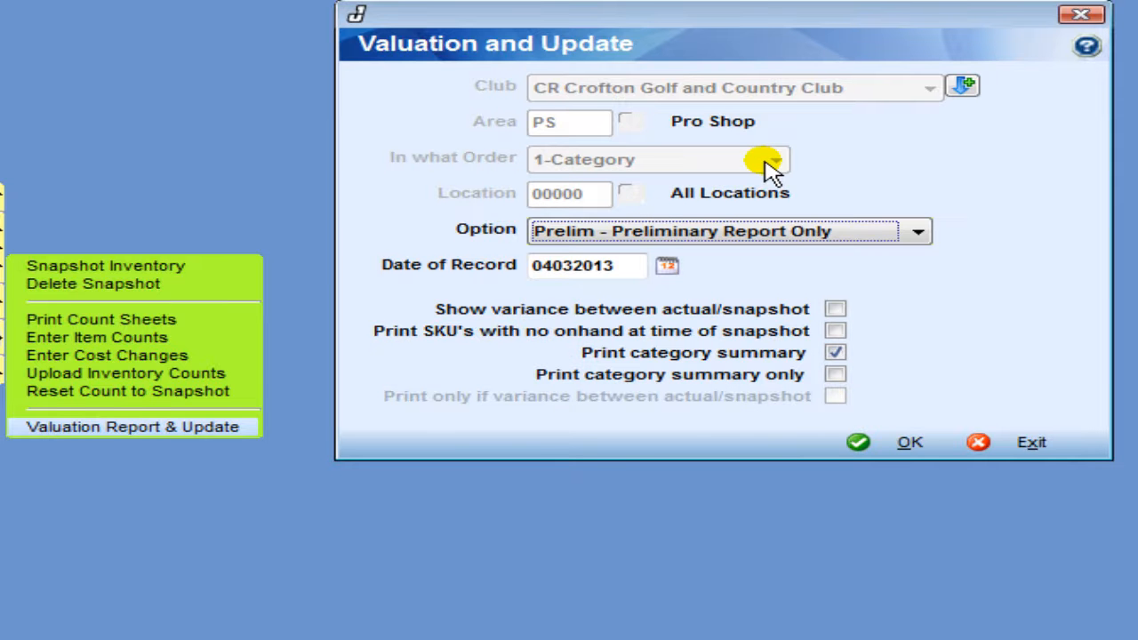
pyautogui.click(917, 231)
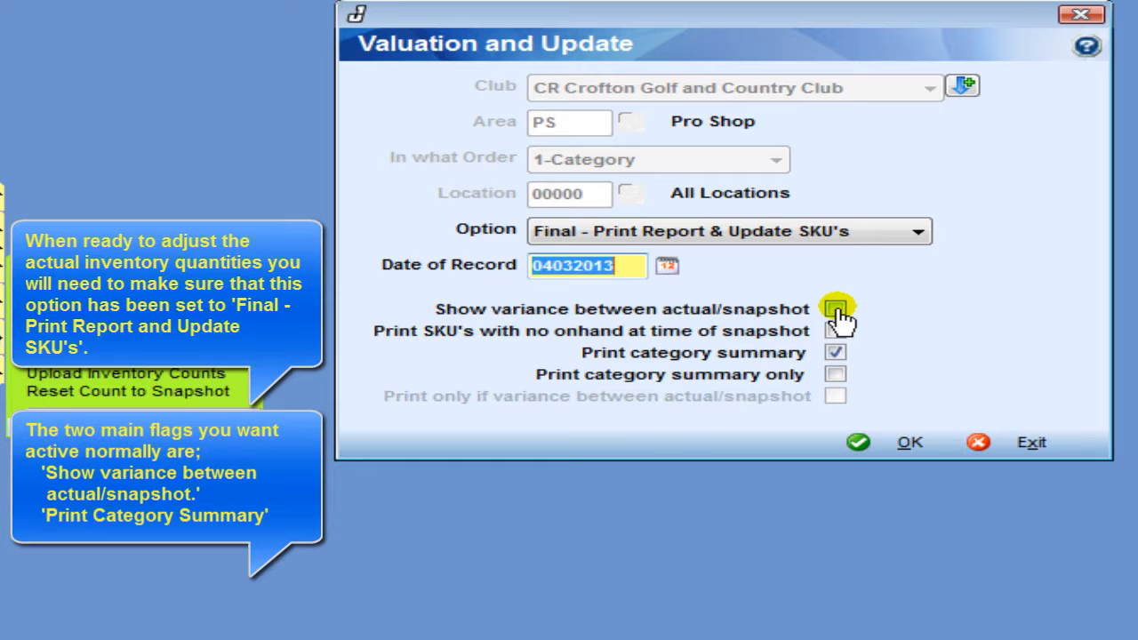
pyautogui.click(835, 310)
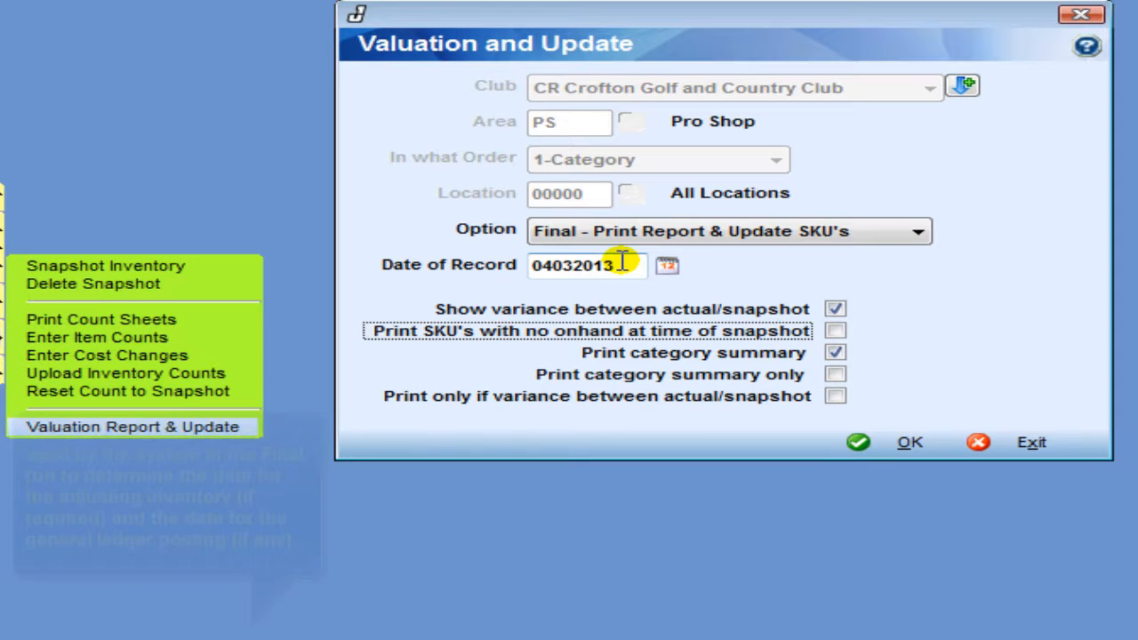
pyautogui.click(613, 263)
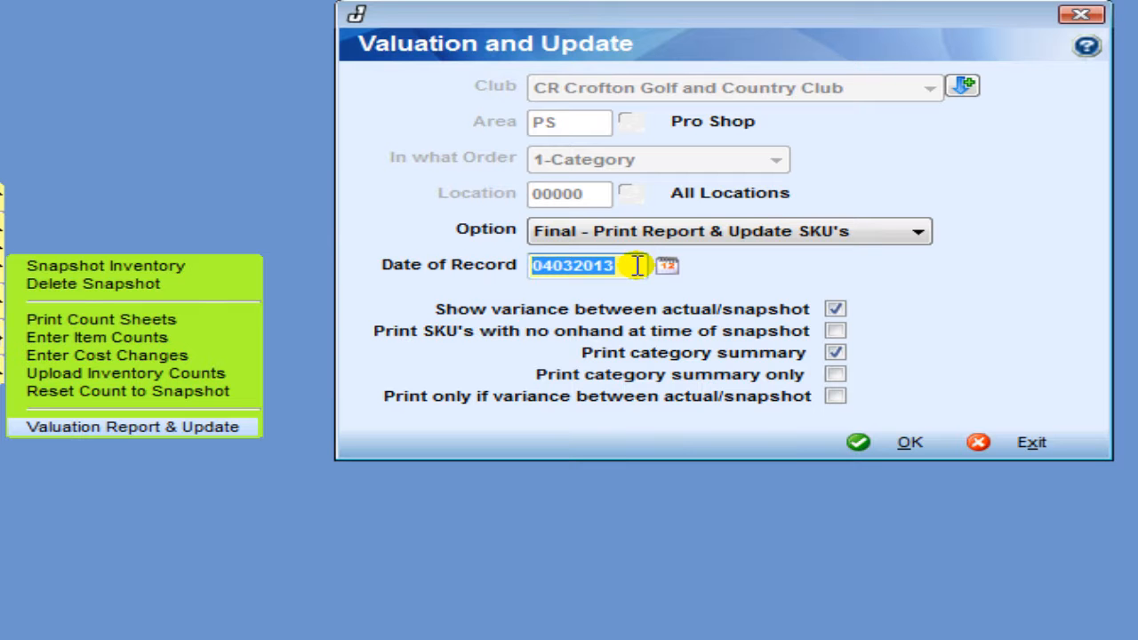
pyautogui.moveTo(512, 274)
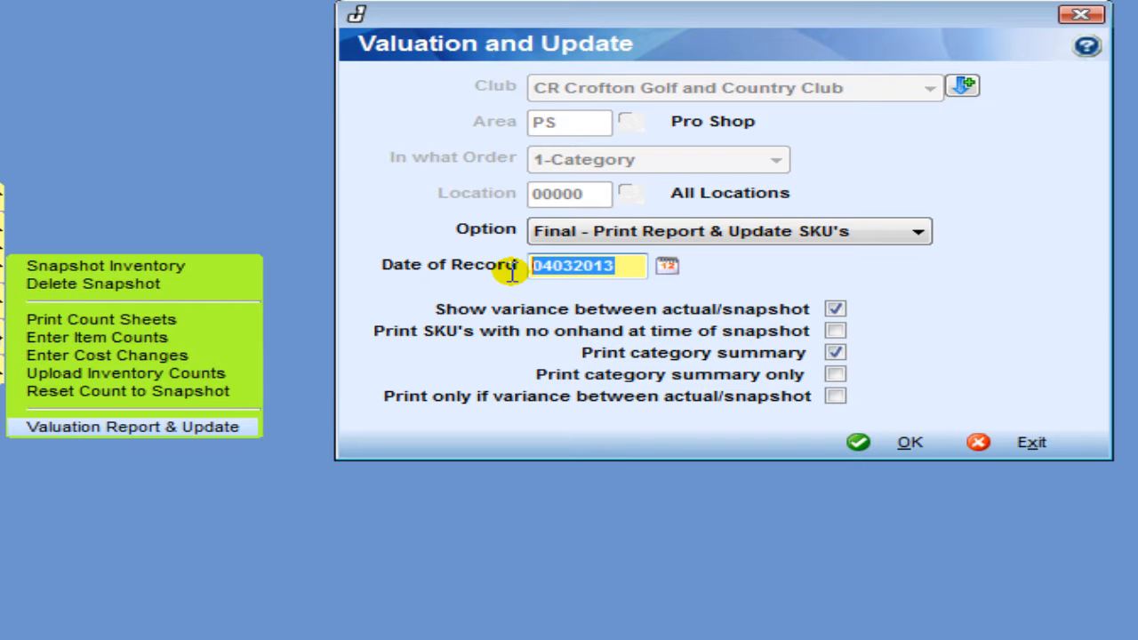
pyautogui.moveTo(907, 435)
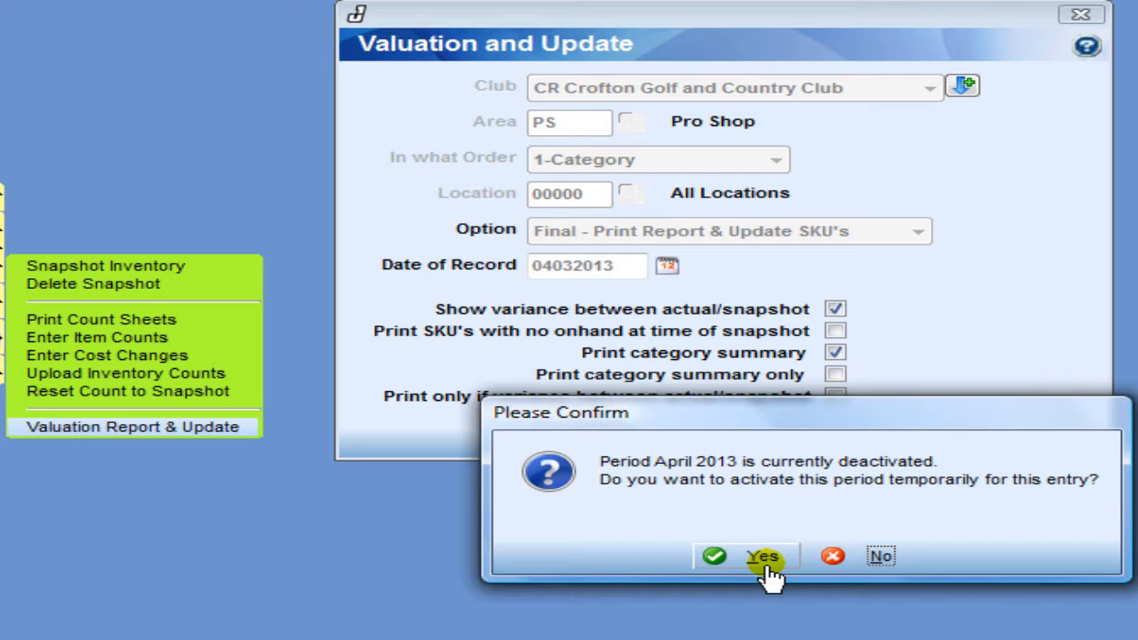
pyautogui.click(761, 555)
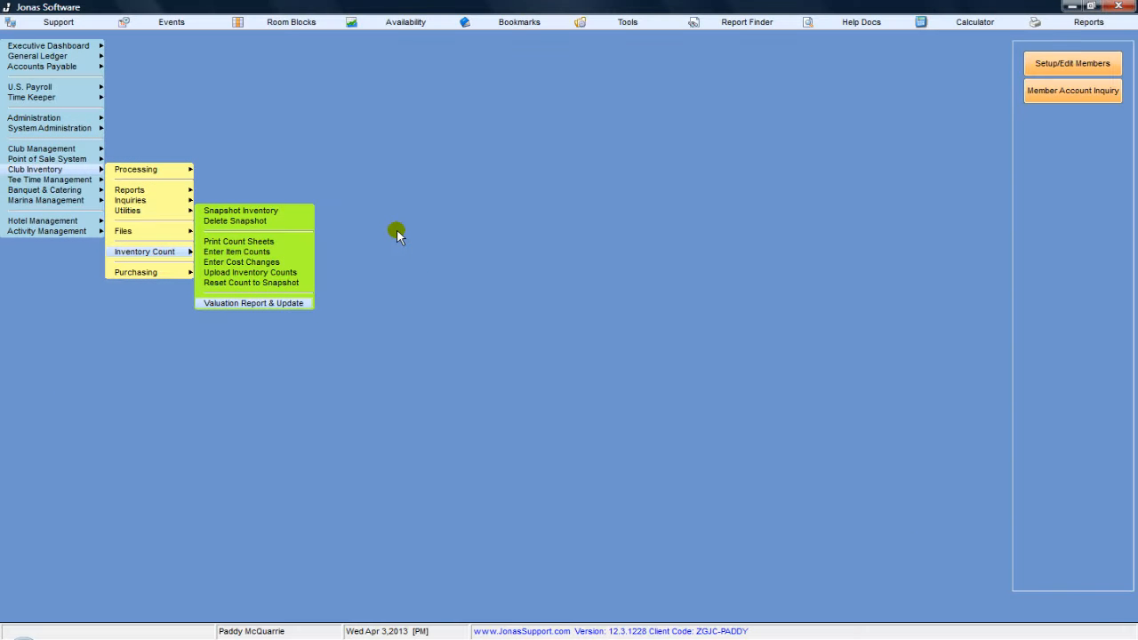
pyautogui.moveTo(281, 215)
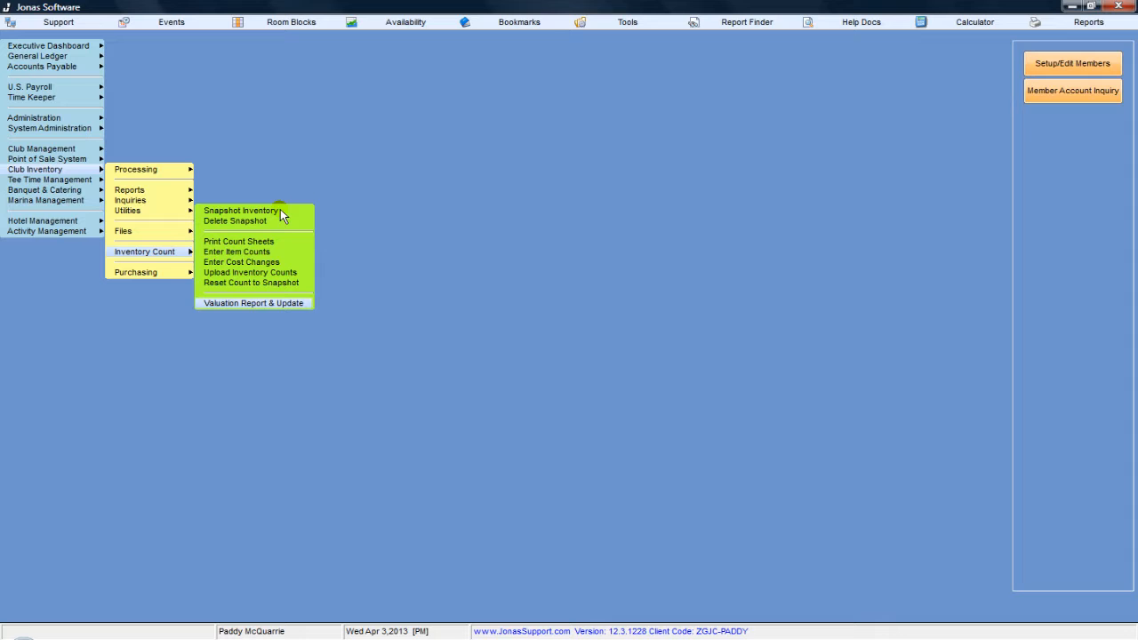
pyautogui.moveTo(317, 138)
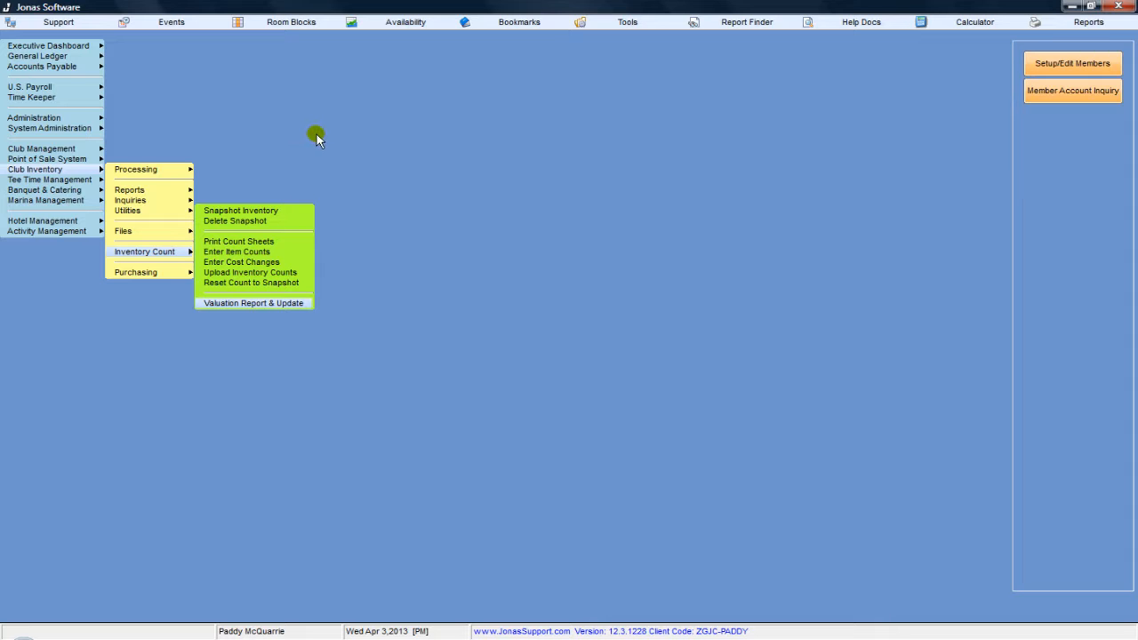